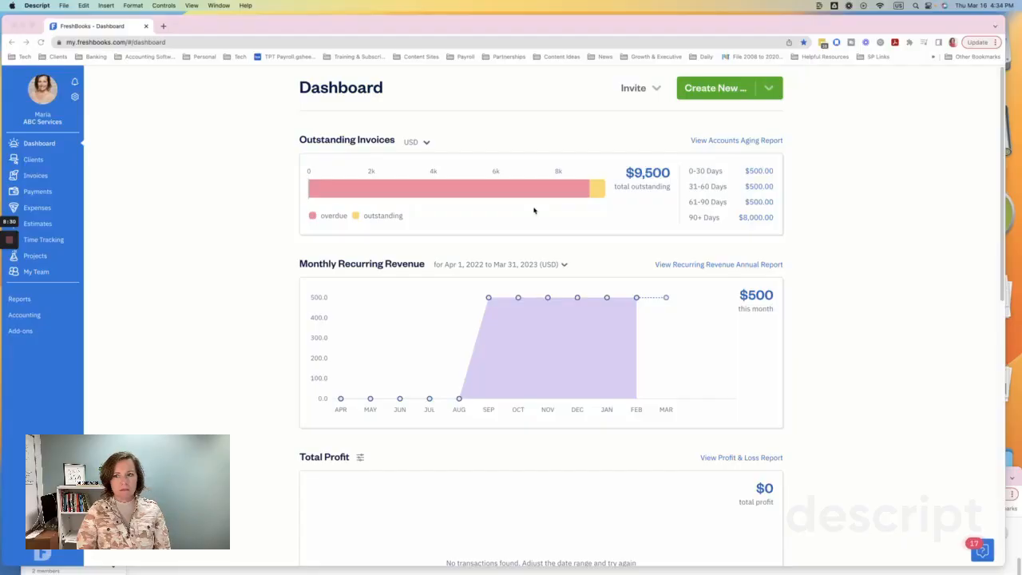
mouse_move(550, 86)
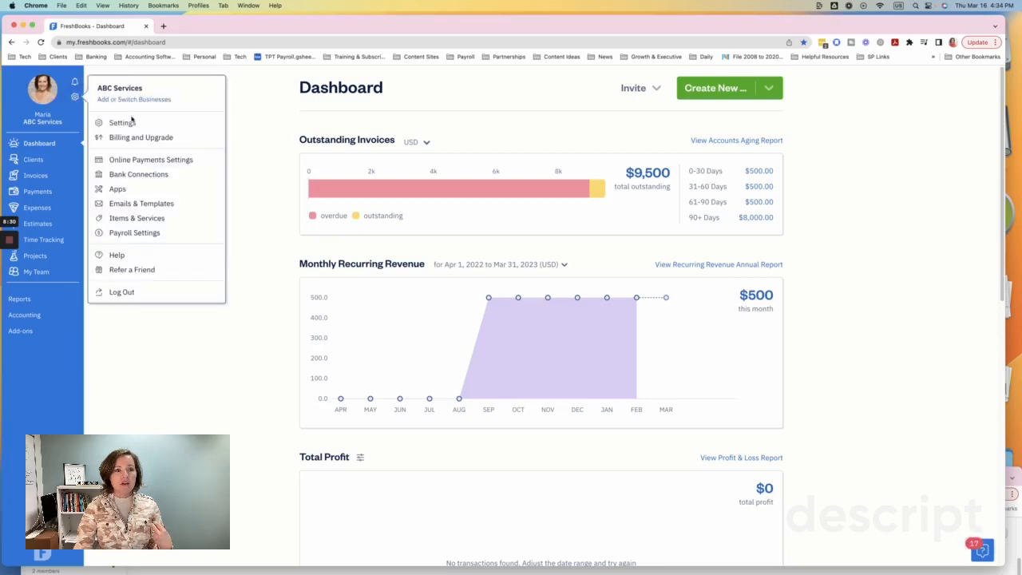
Step: Review ABC Services' Business Details: name, phone numbers and Nashville, Tennessee address
left_click(122, 122)
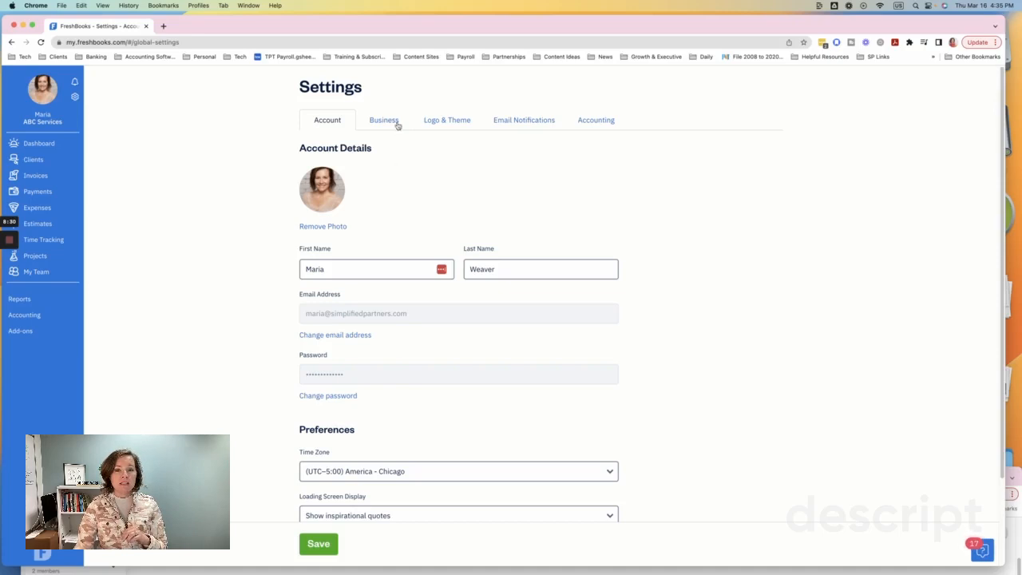
left_click(383, 119)
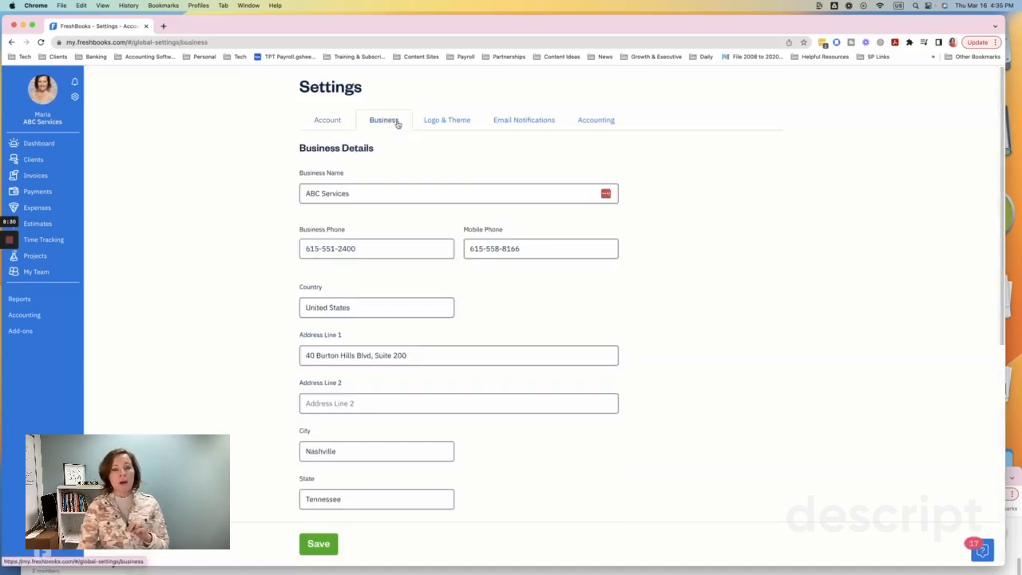
mouse_move(342, 225)
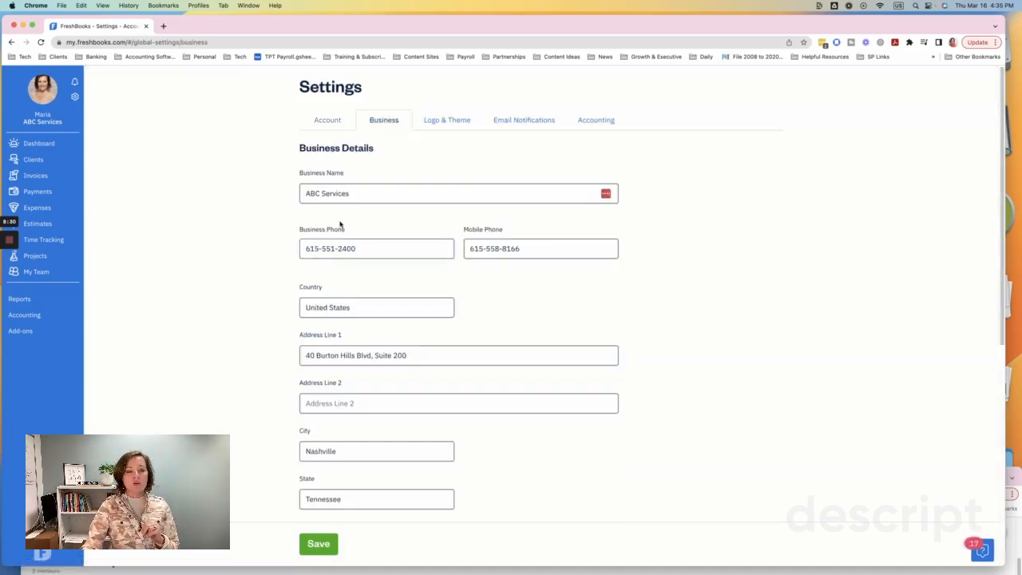
scroll("down", 3)
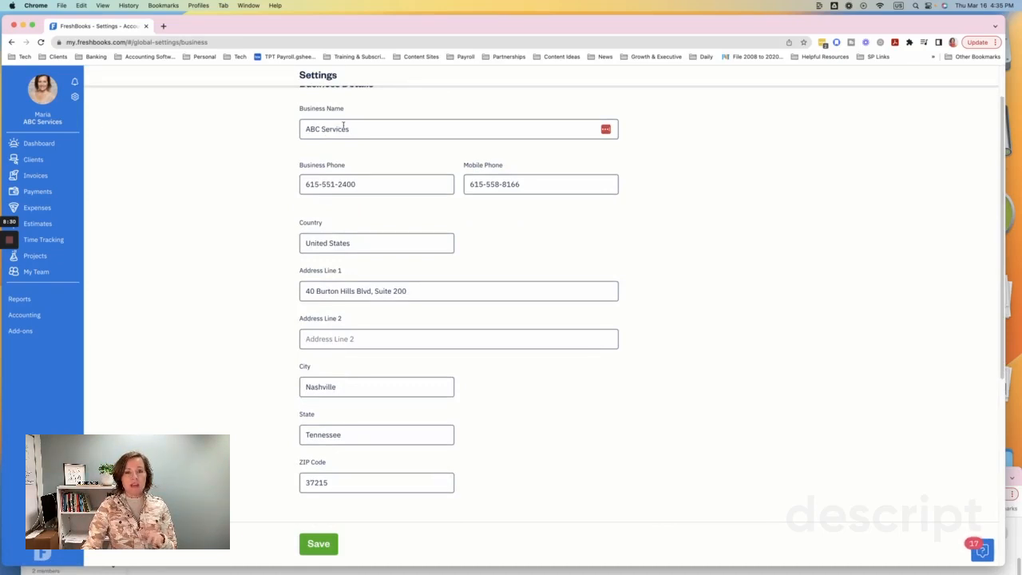
mouse_move(374, 186)
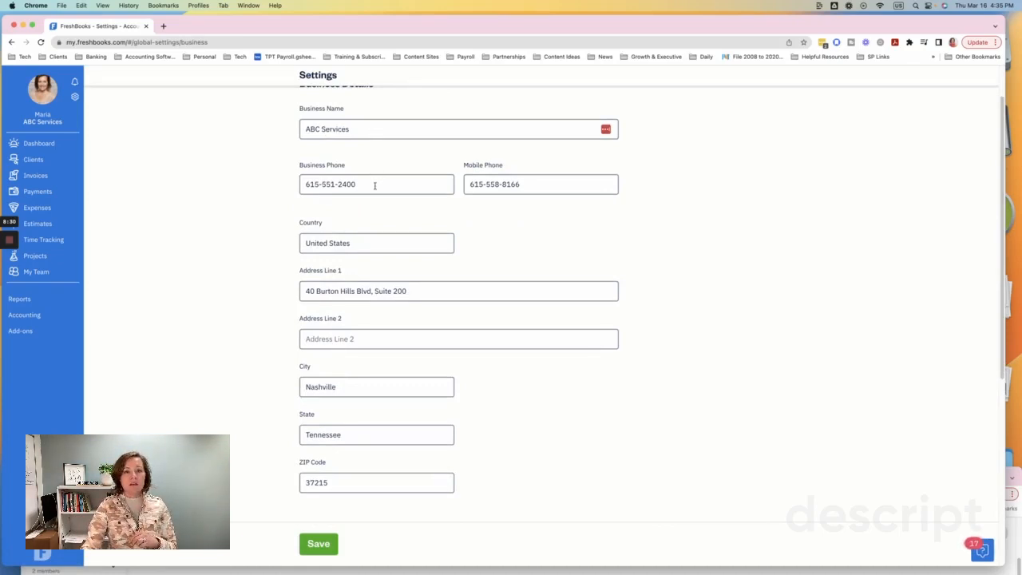
mouse_move(409, 243)
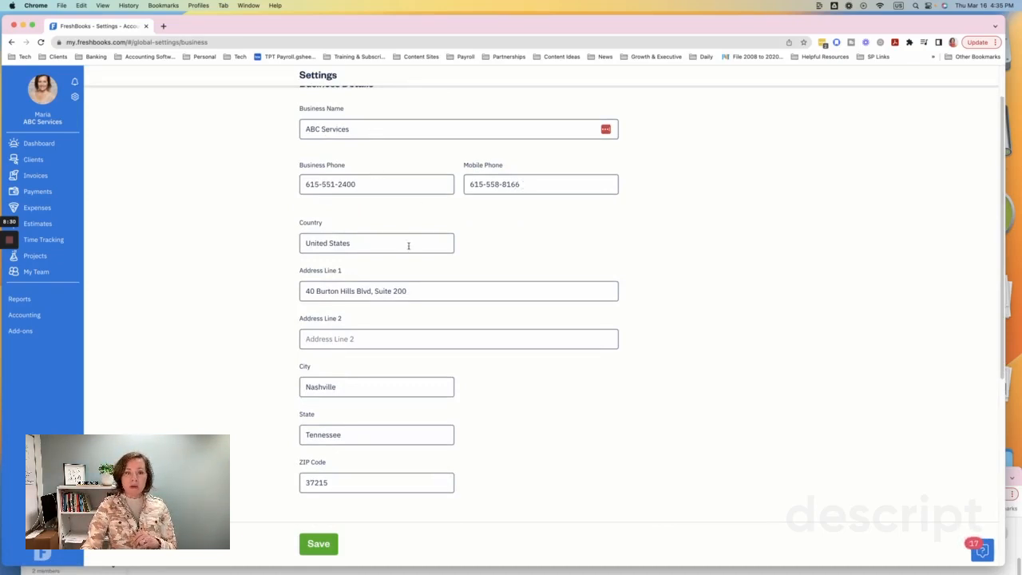
scroll("down", 3)
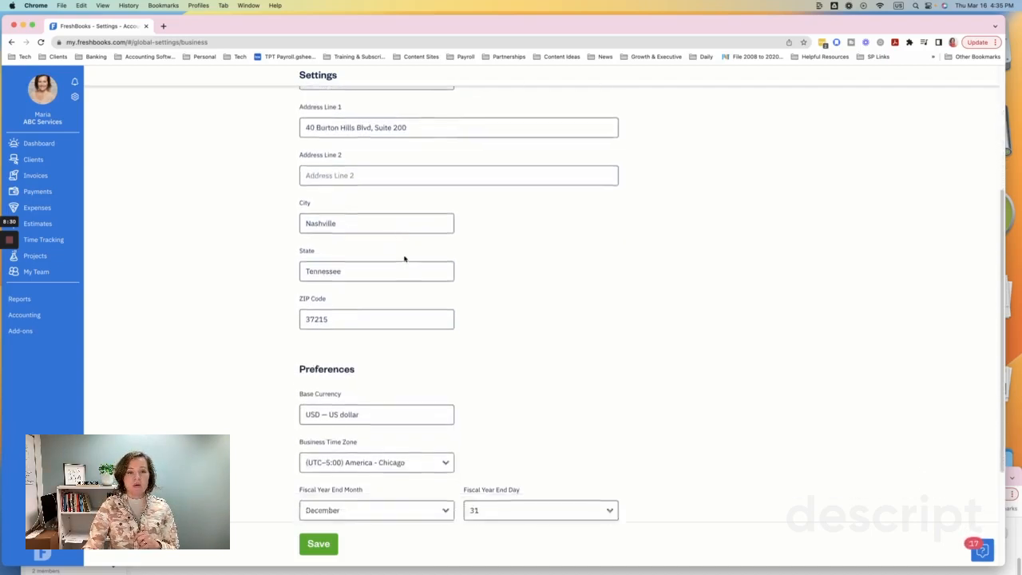
scroll("down", 3)
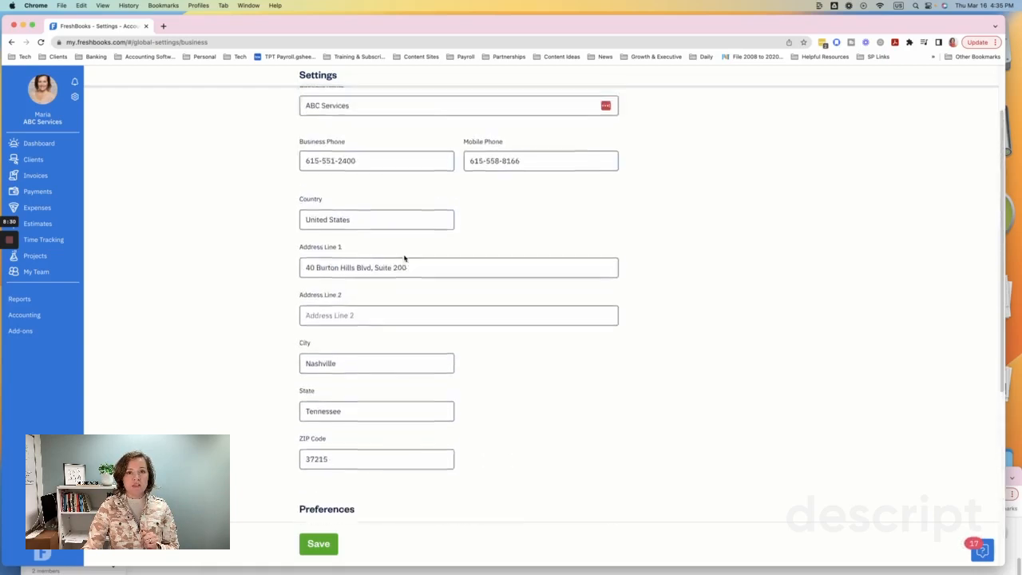
Step: View the Logo & Theme settings and inspect the gray custom theme colour in the colour picker
left_click(451, 119)
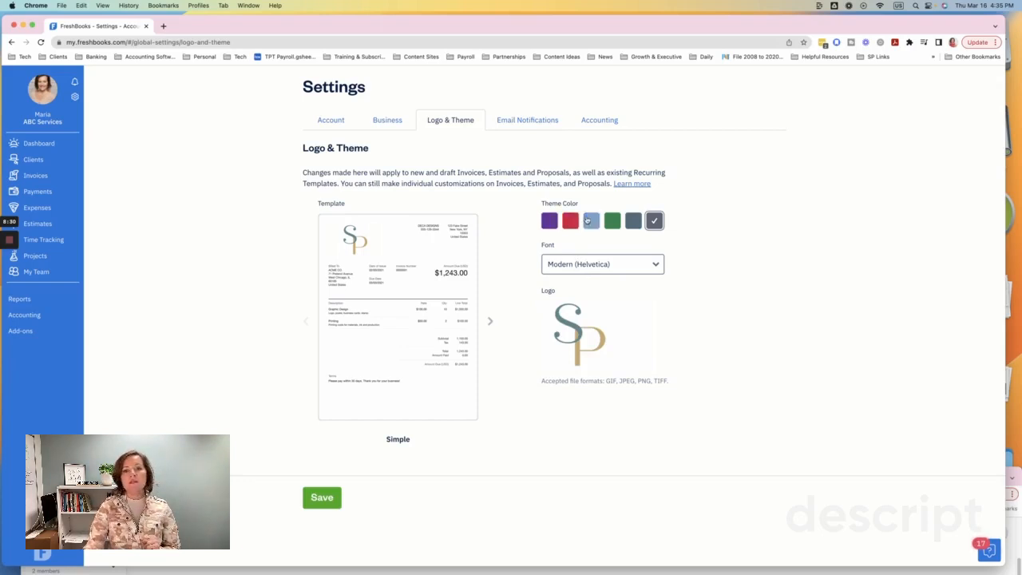
left_click(591, 220)
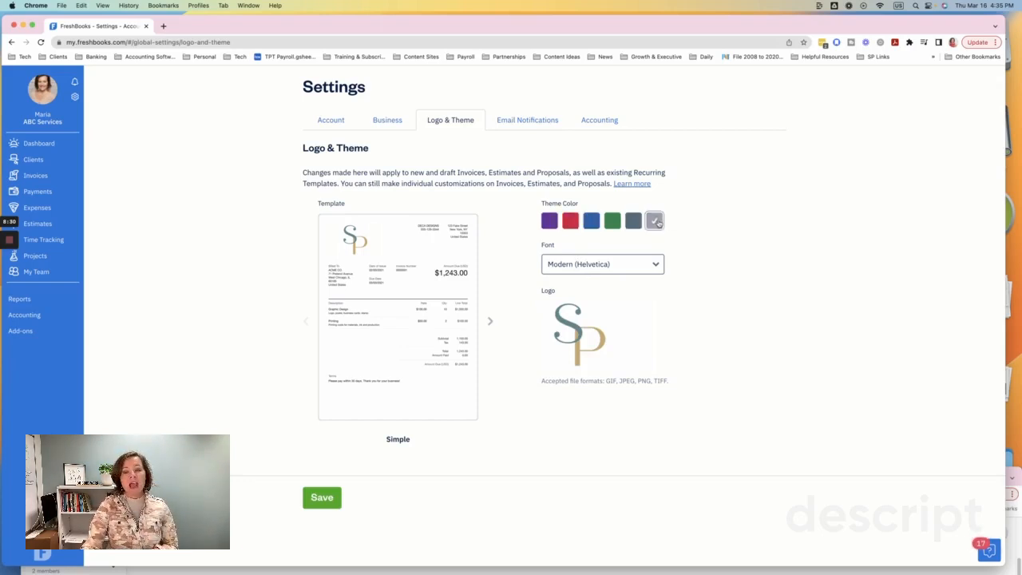
left_click(549, 221)
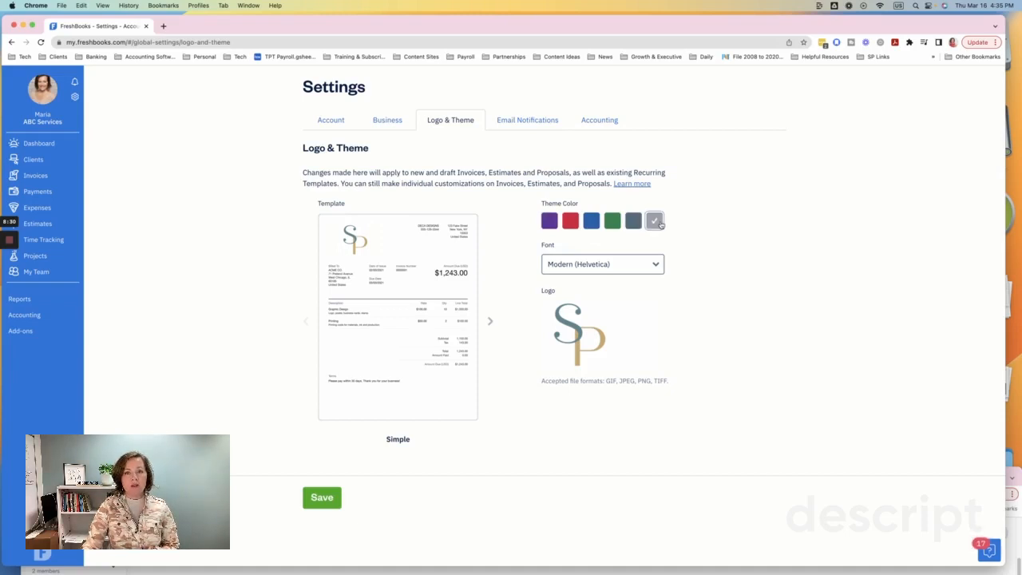
left_click(655, 221)
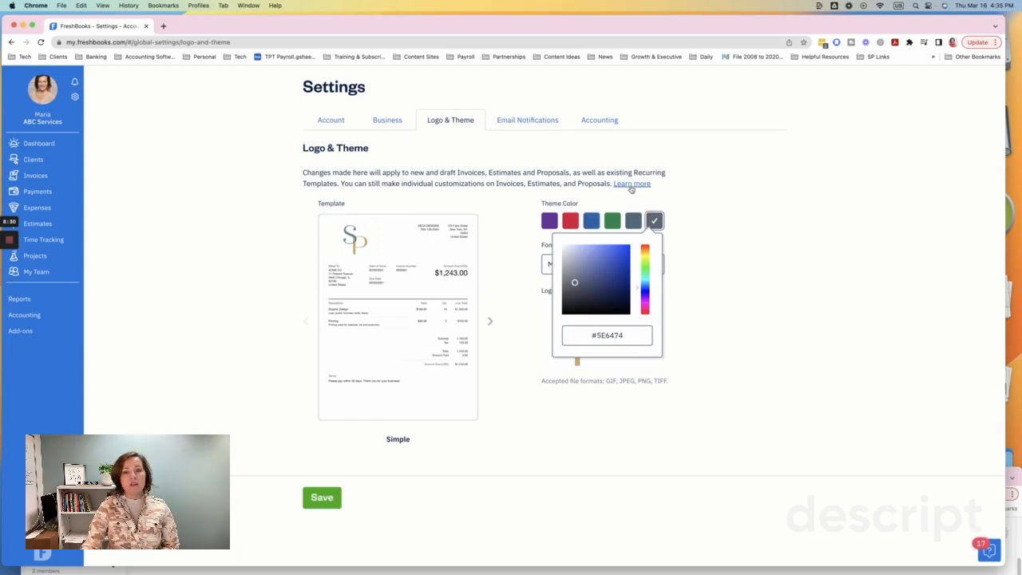
left_click(687, 211)
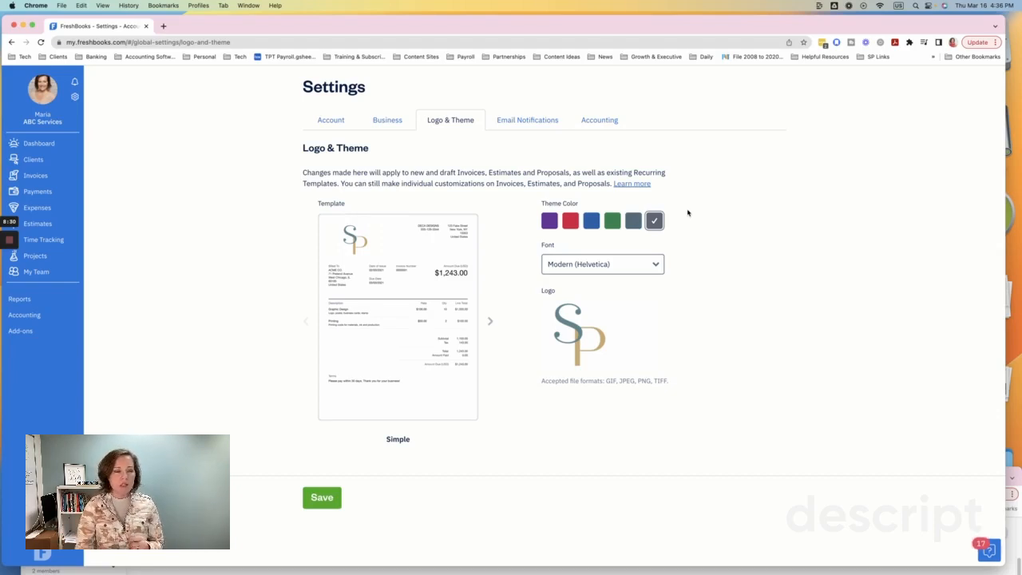
mouse_move(546, 98)
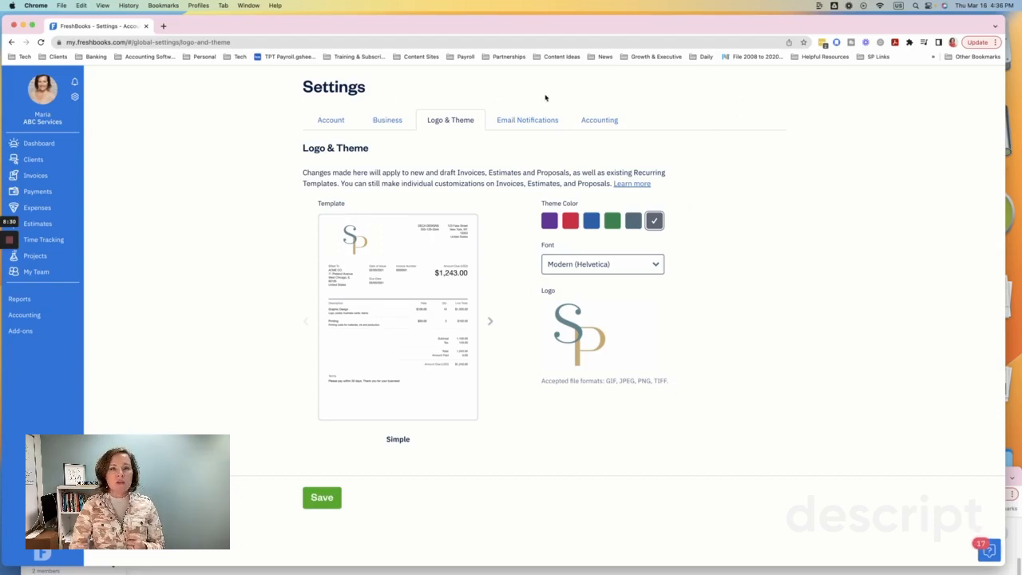
Step: Show the Email Notifications settings listing invoice, payment, estimate and project alerts
left_click(527, 120)
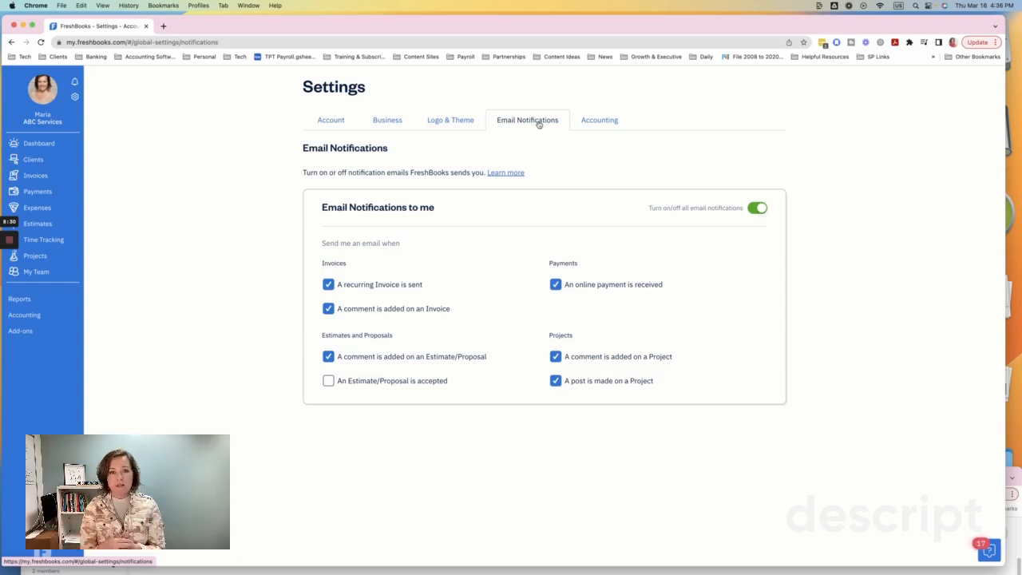
mouse_move(374, 285)
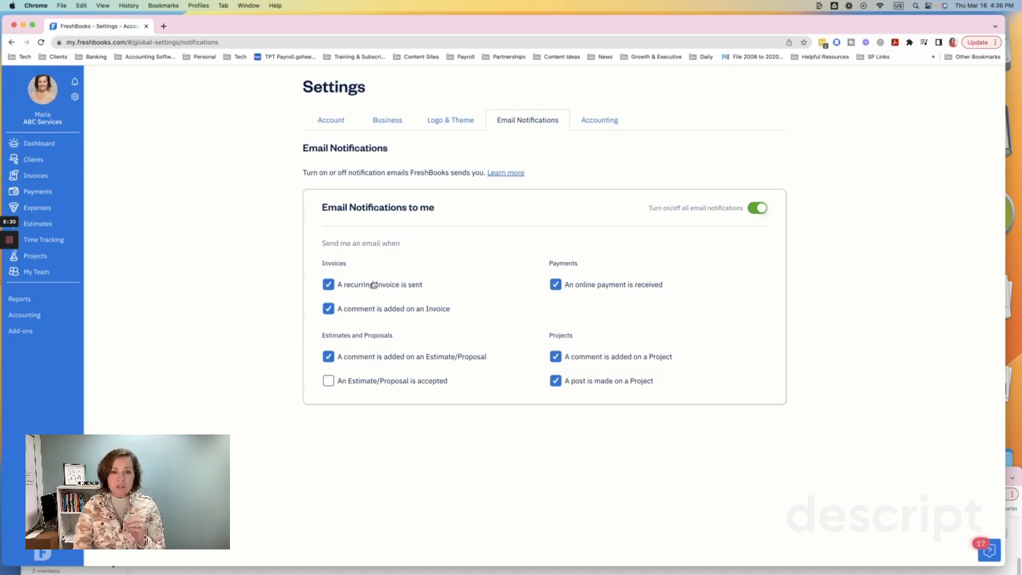
mouse_move(396, 290)
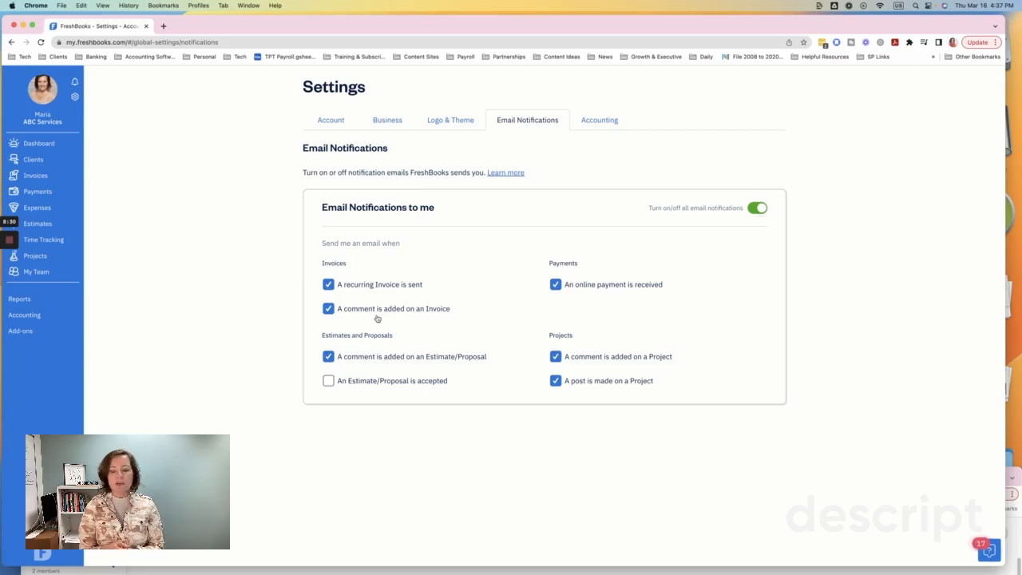
mouse_move(569, 285)
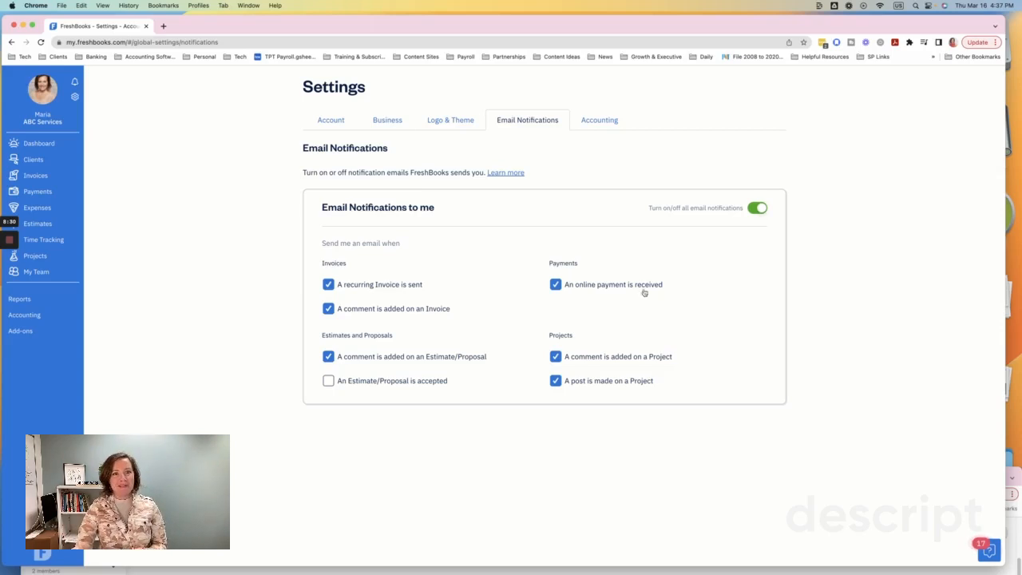
mouse_move(313, 361)
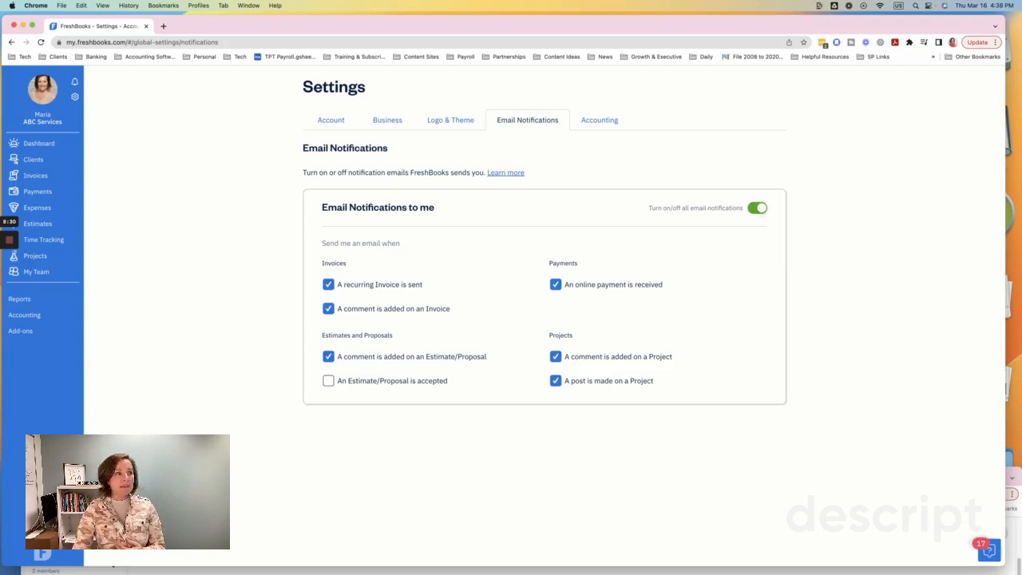
mouse_move(393, 93)
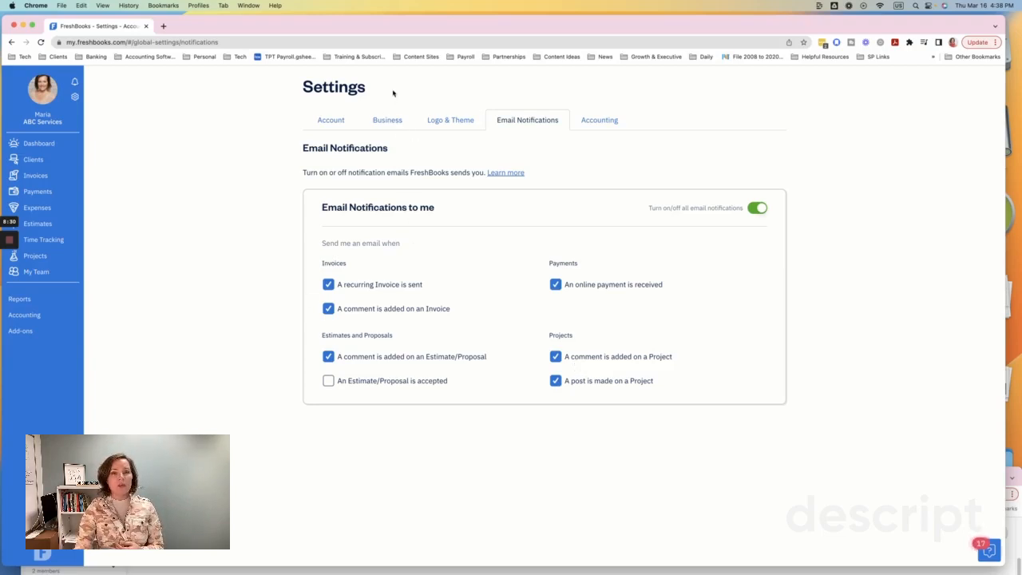
mouse_move(450, 119)
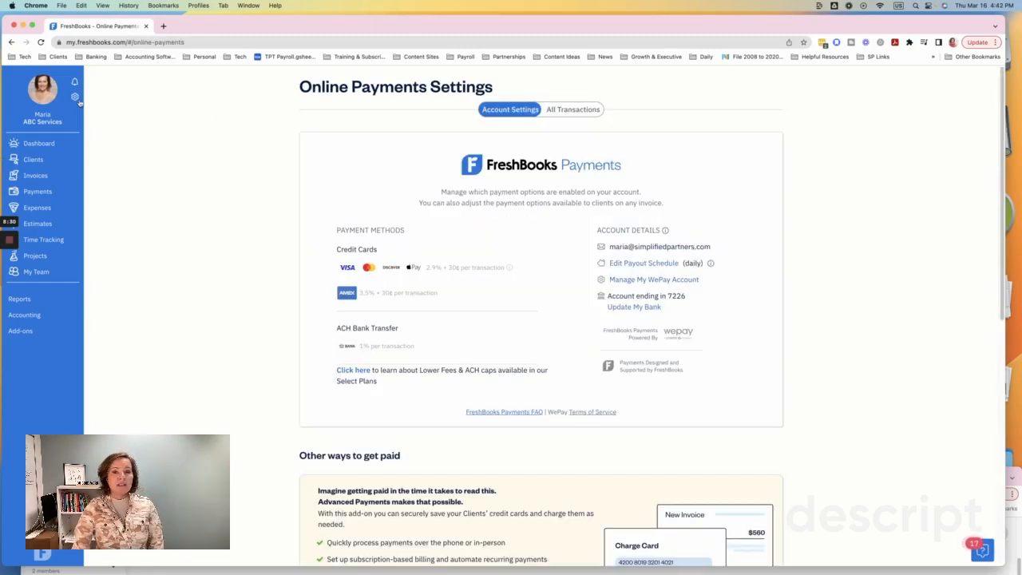
mouse_move(476, 147)
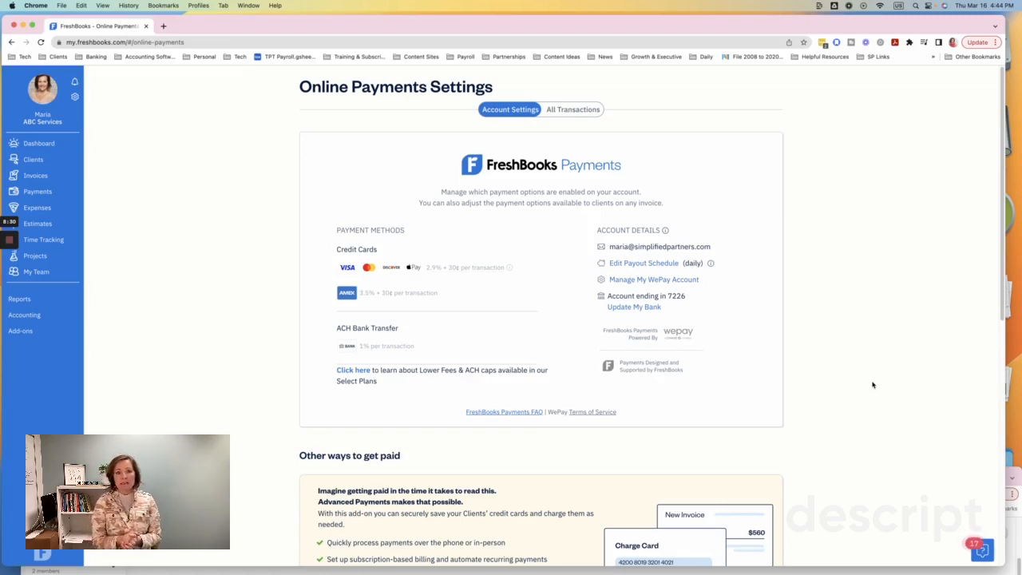
mouse_move(546, 307)
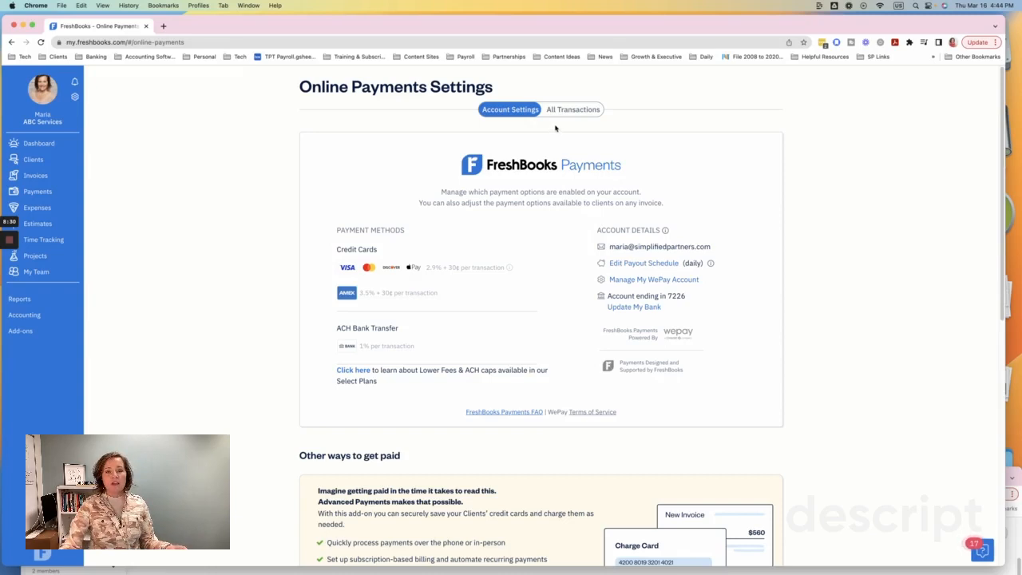
left_click(572, 108)
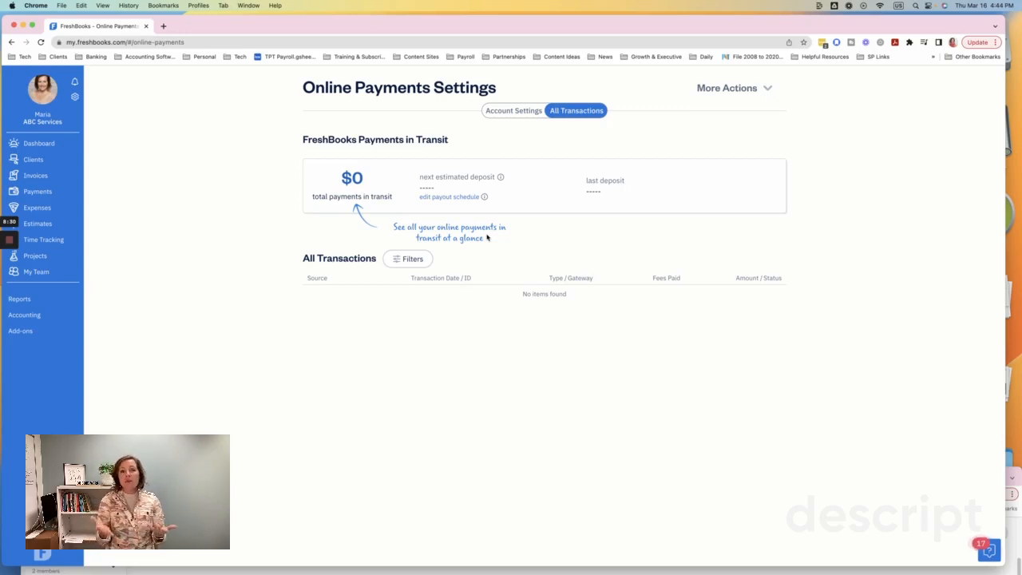
mouse_move(636, 168)
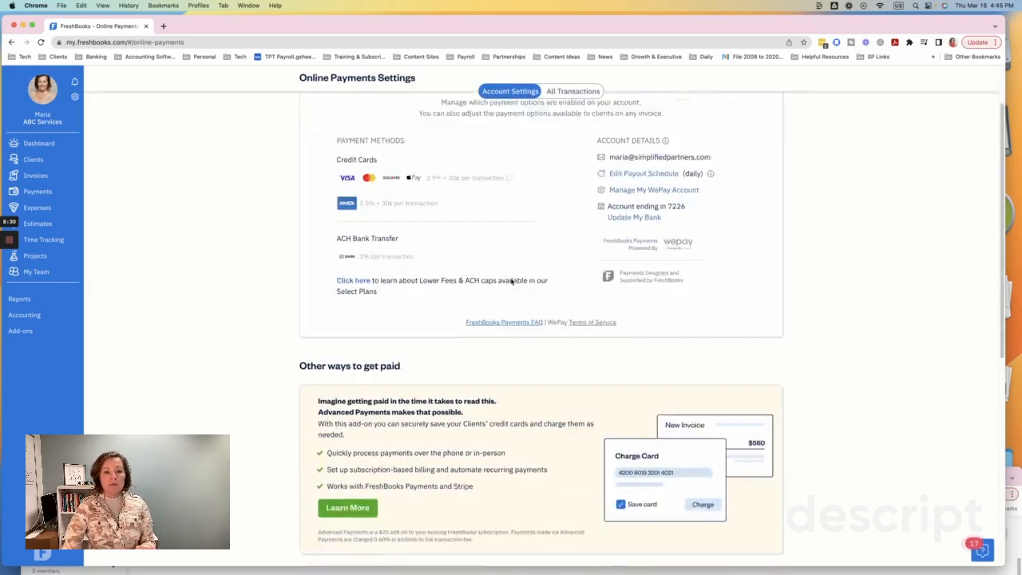
scroll("down", 3)
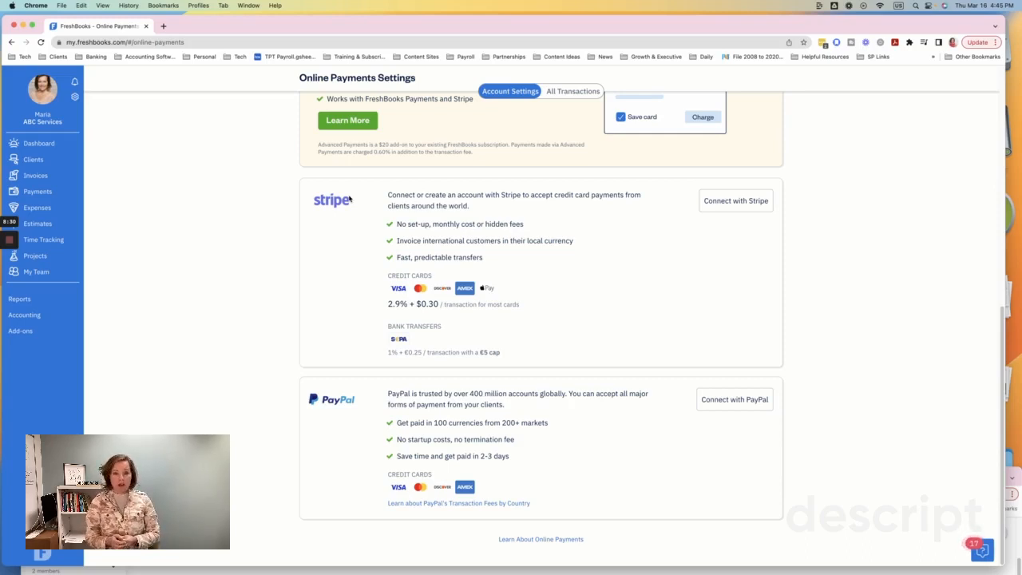
mouse_move(355, 288)
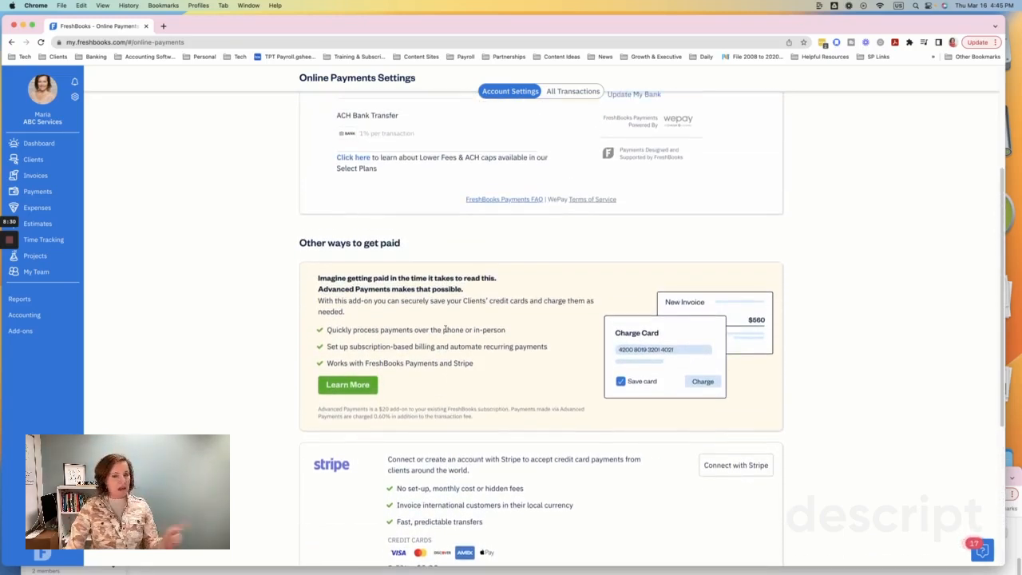
scroll("up", 3)
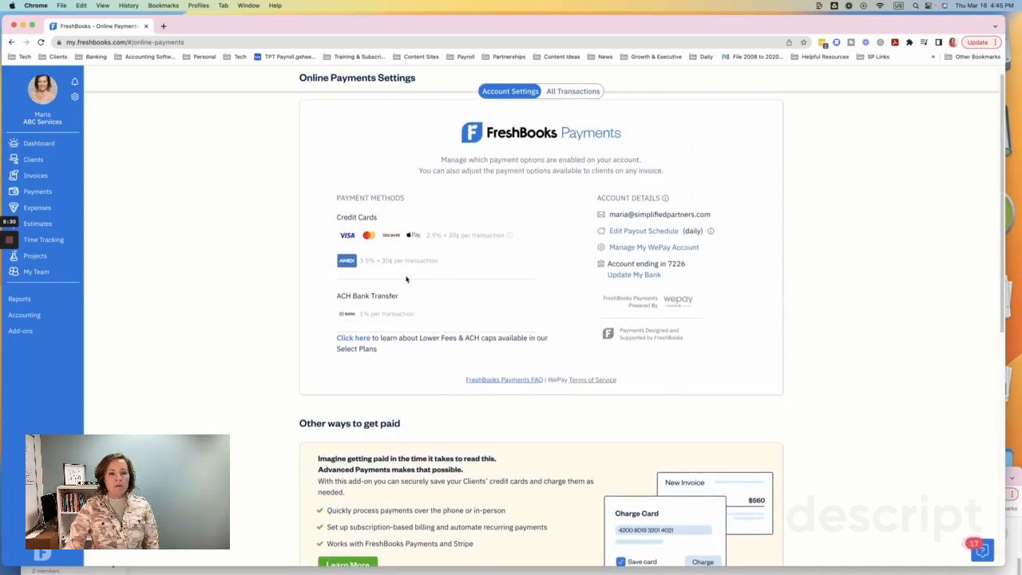
mouse_move(490, 207)
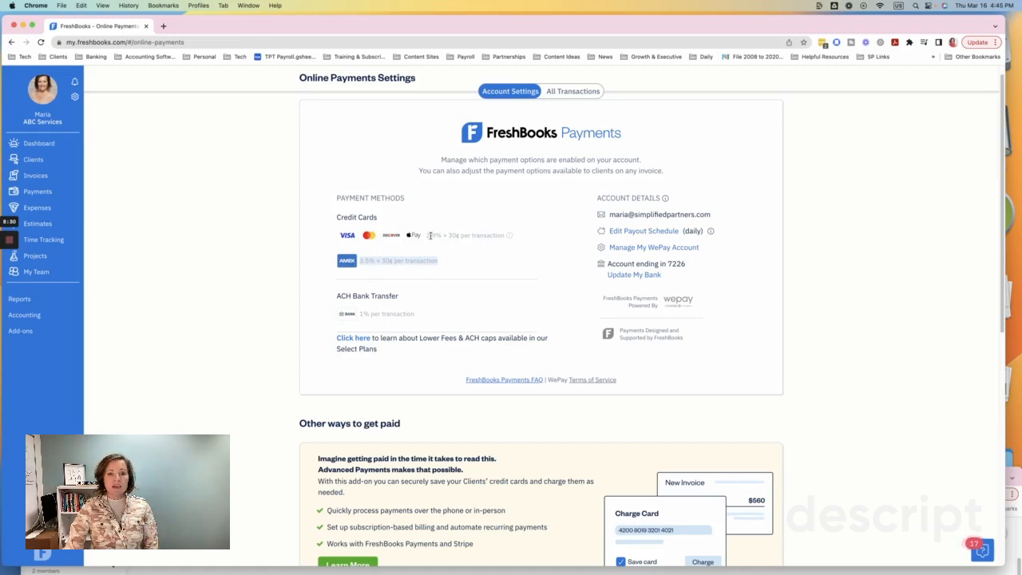
mouse_move(369, 247)
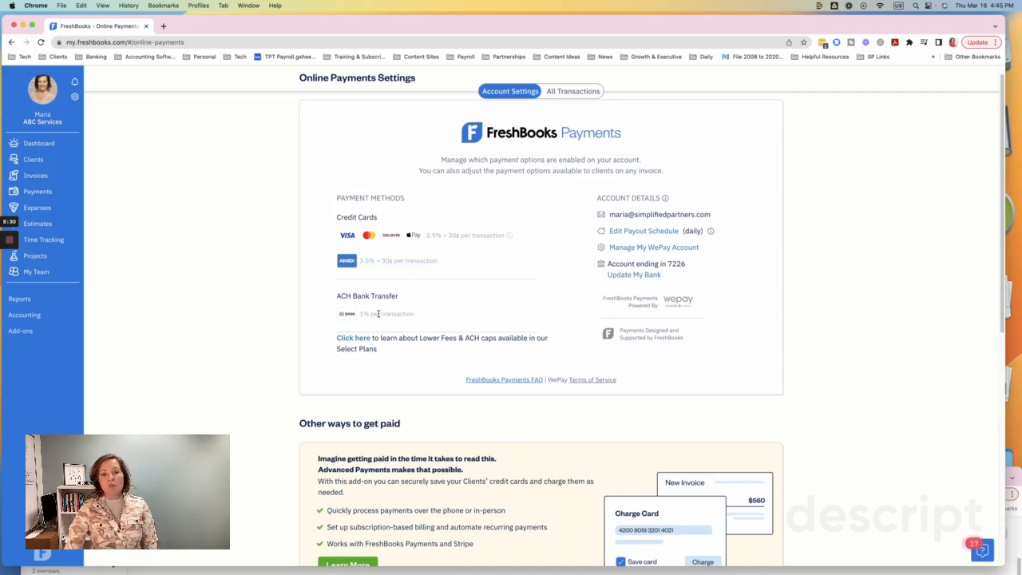
mouse_move(404, 295)
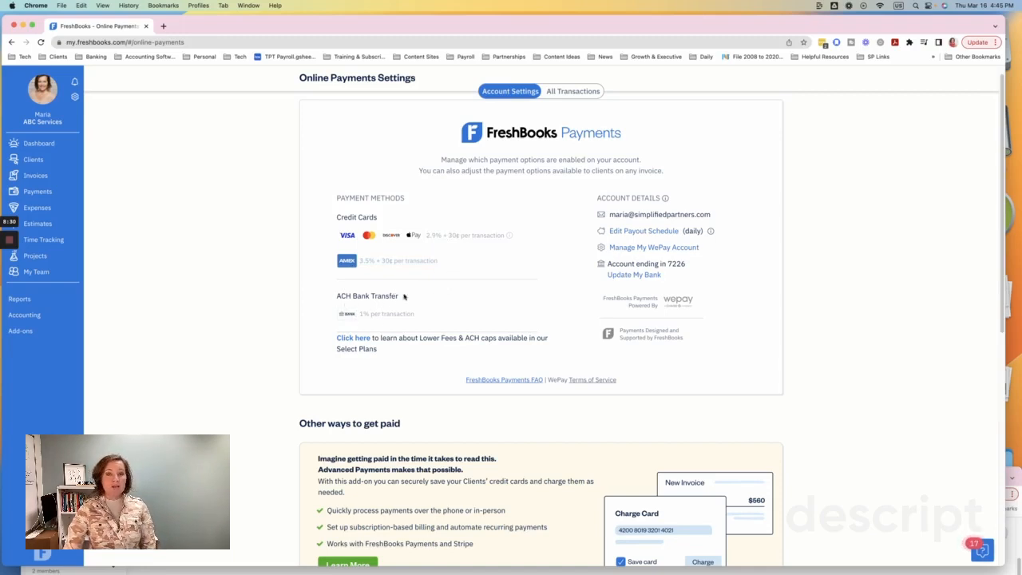
scroll("down", 3)
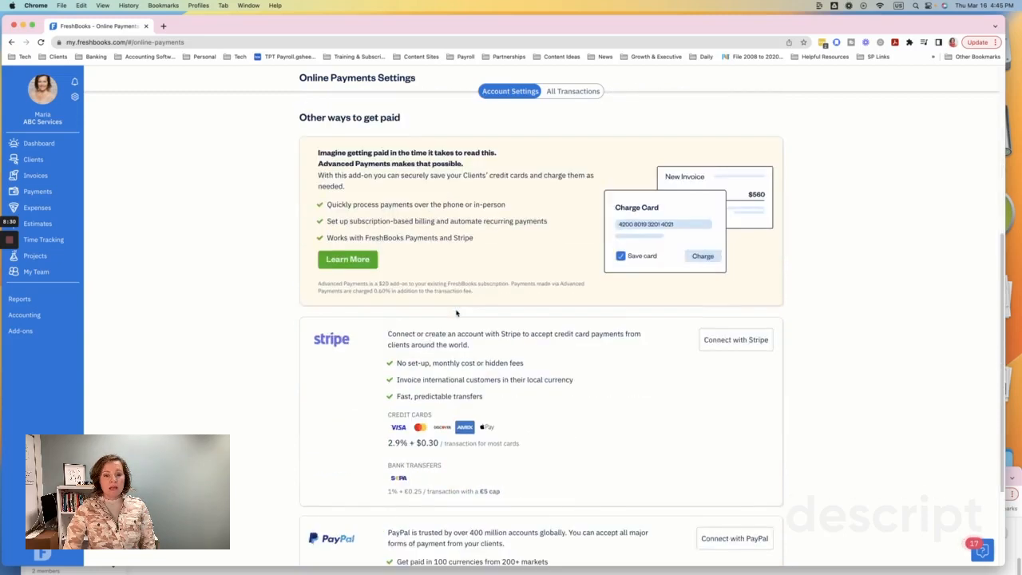
scroll("down", 3)
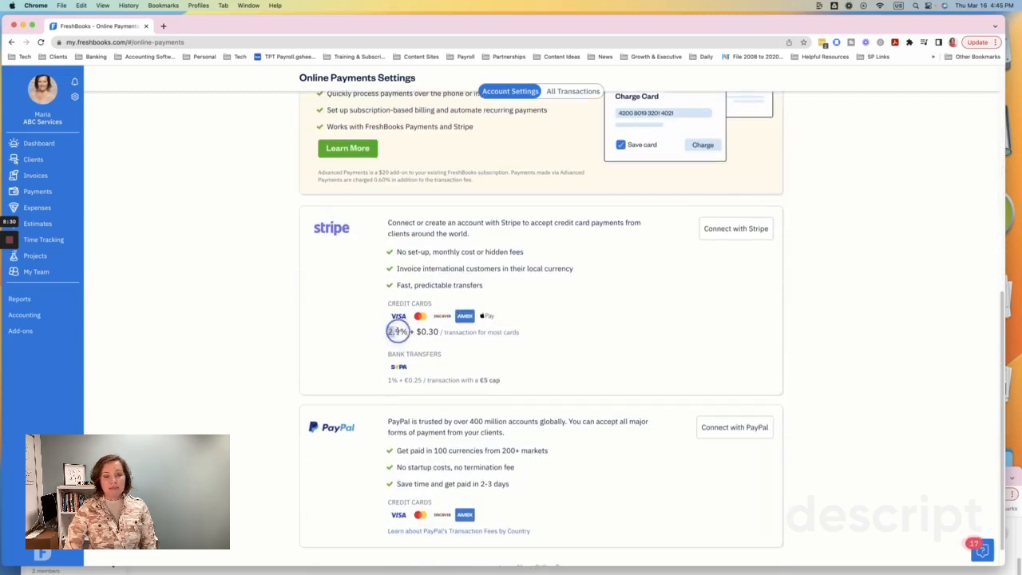
double_click(399, 330)
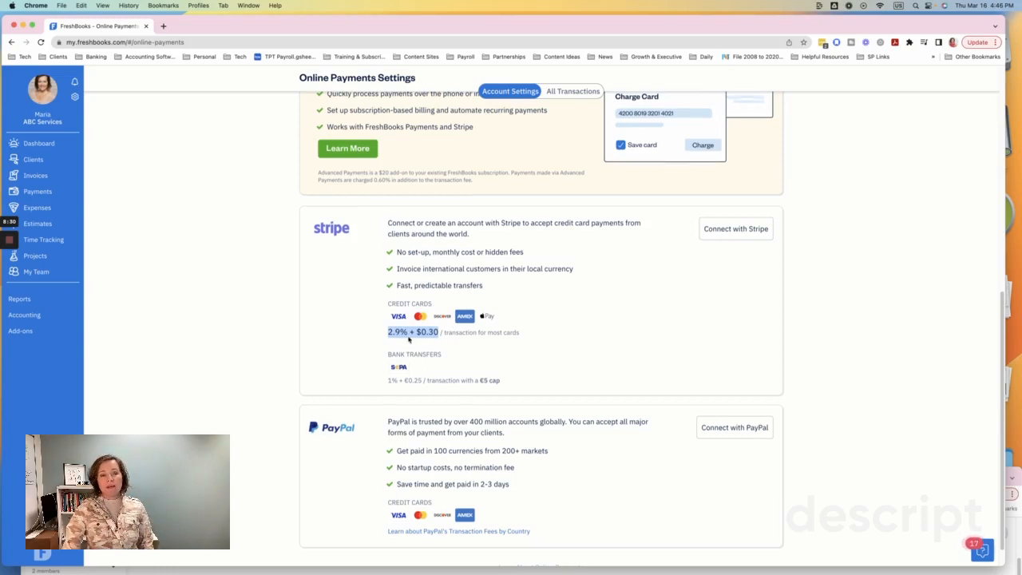
scroll("down", 3)
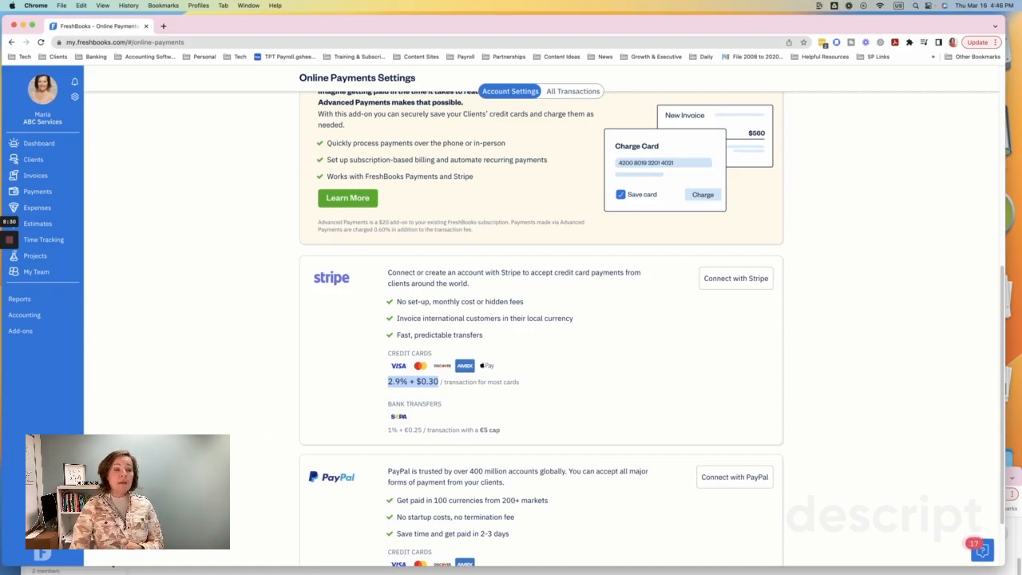
mouse_move(12, 339)
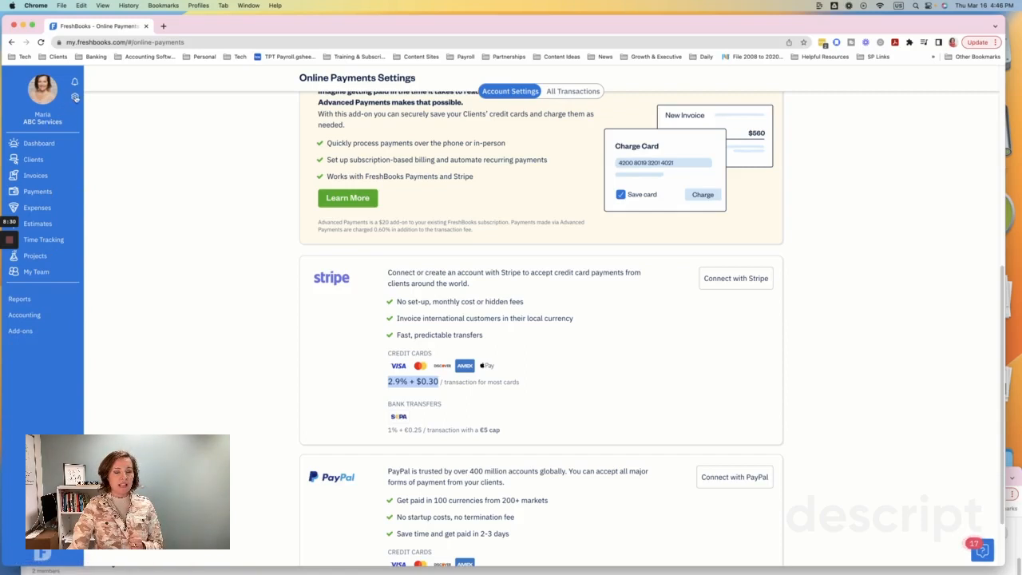
left_click(75, 97)
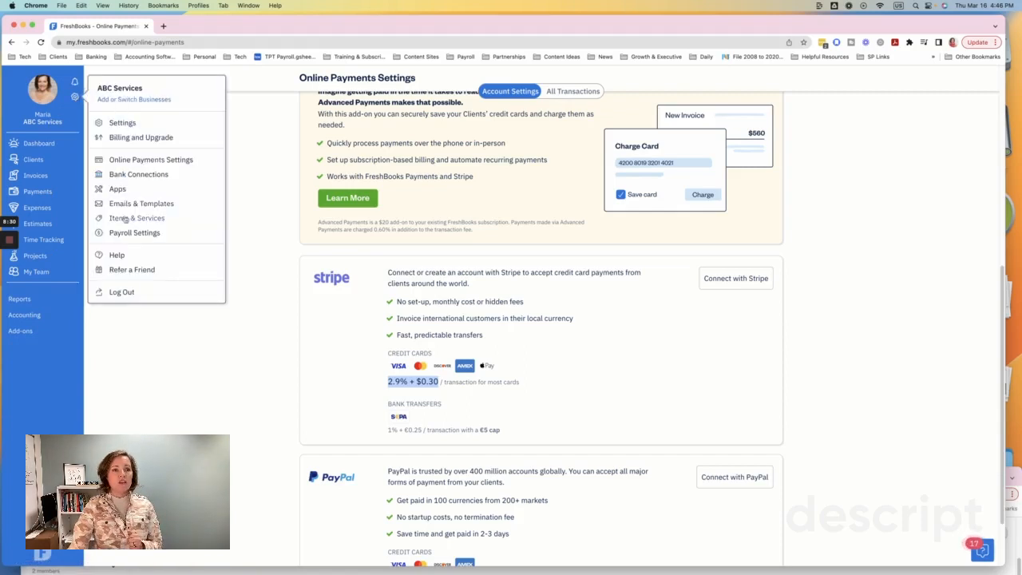
left_click(138, 218)
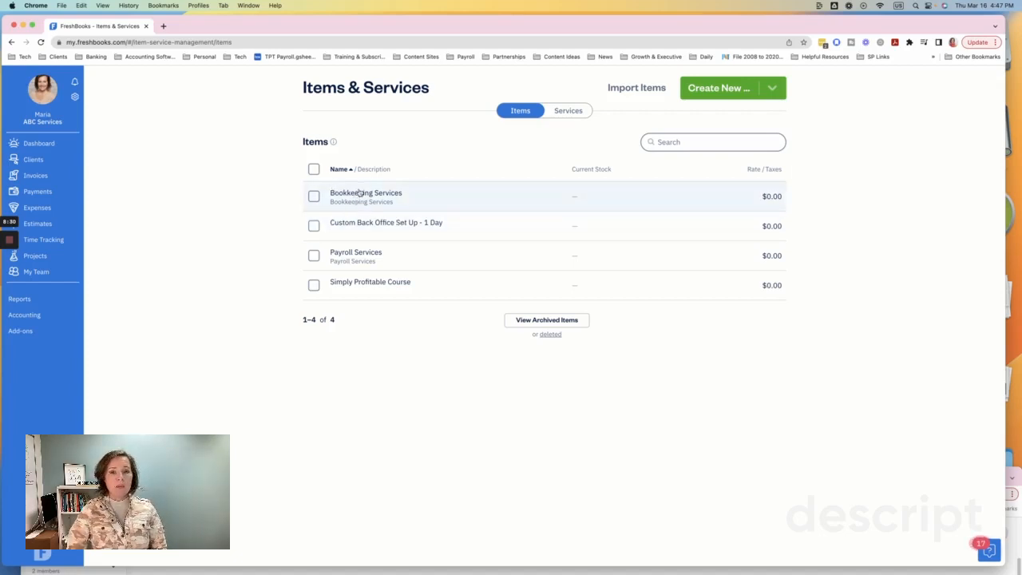
left_click(365, 195)
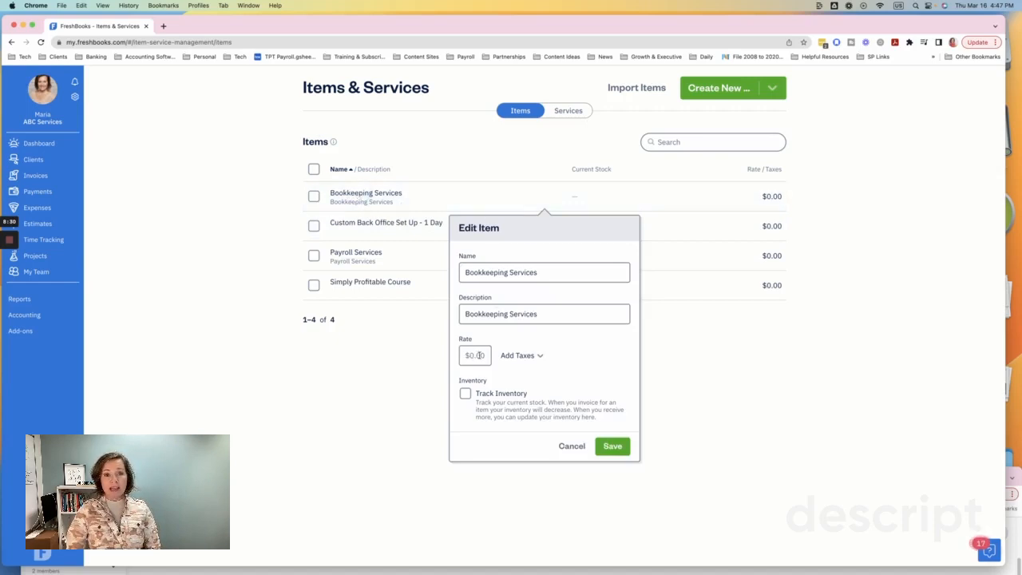
left_click(518, 354)
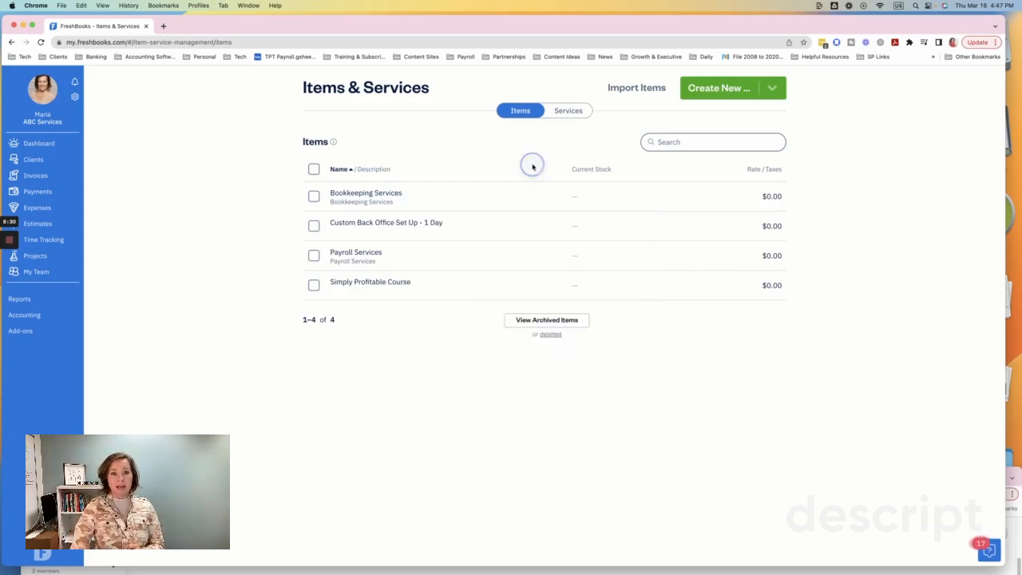
left_click(387, 222)
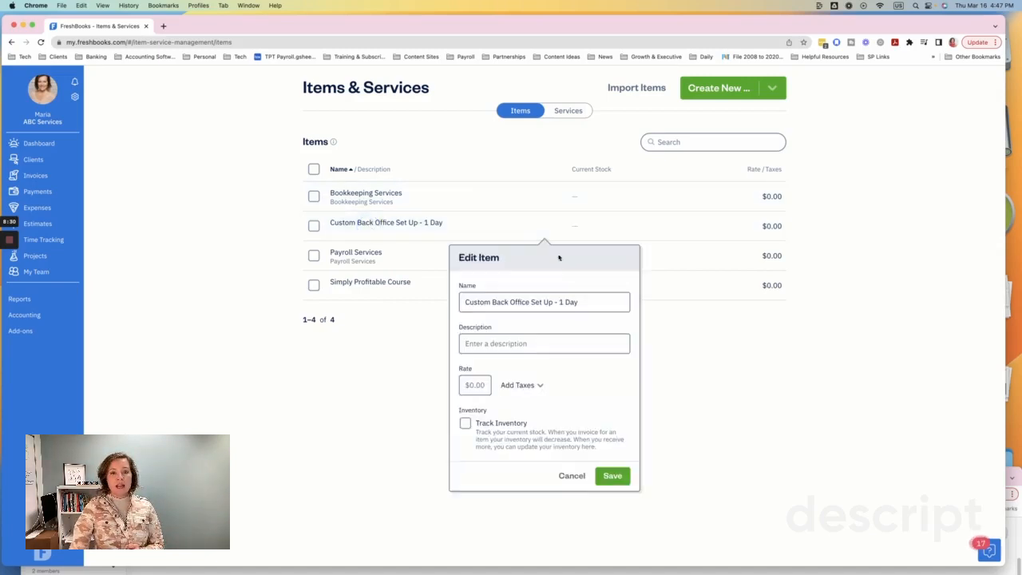
left_click(572, 476)
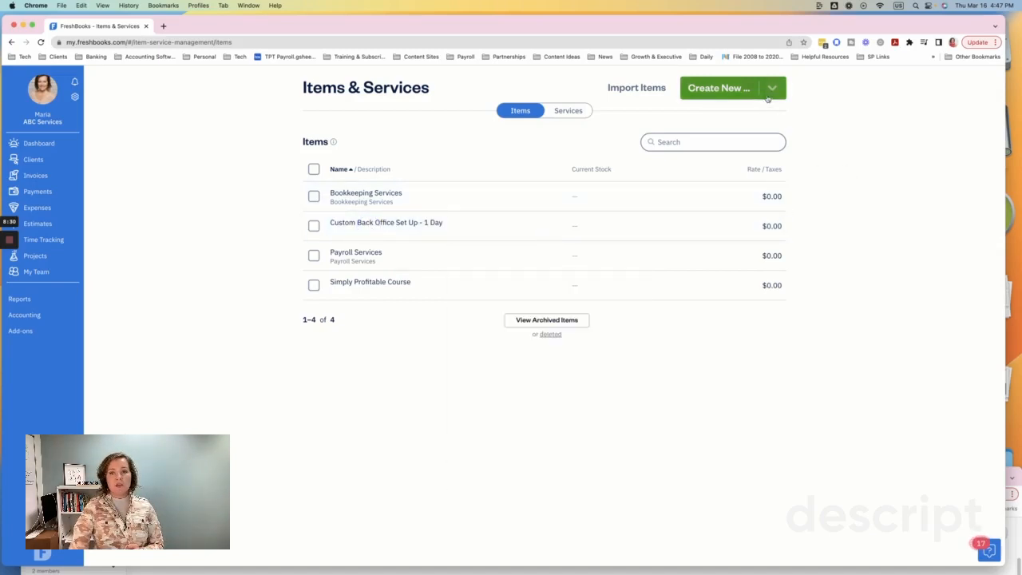
left_click(772, 88)
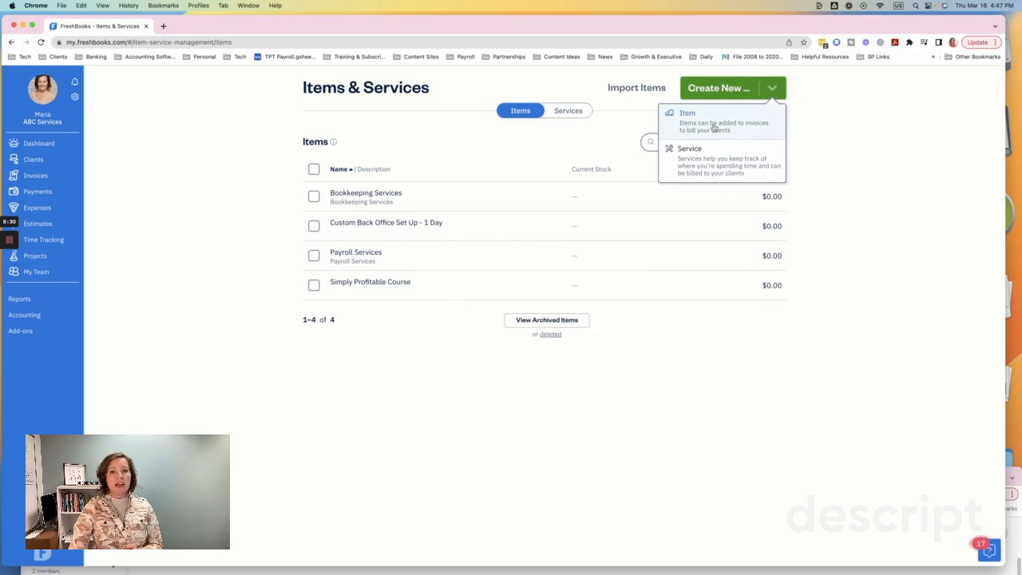
mouse_move(757, 150)
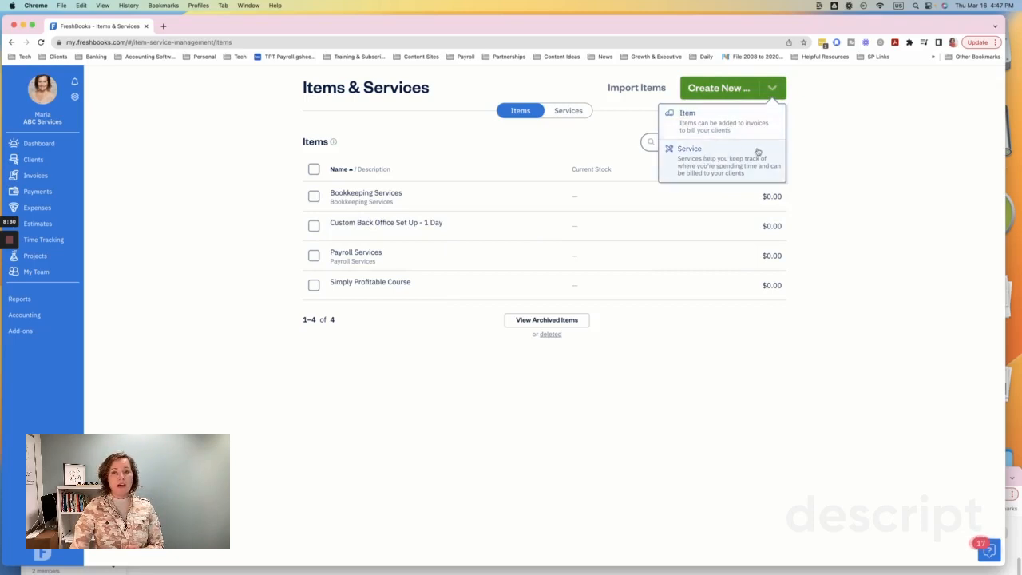
mouse_move(850, 139)
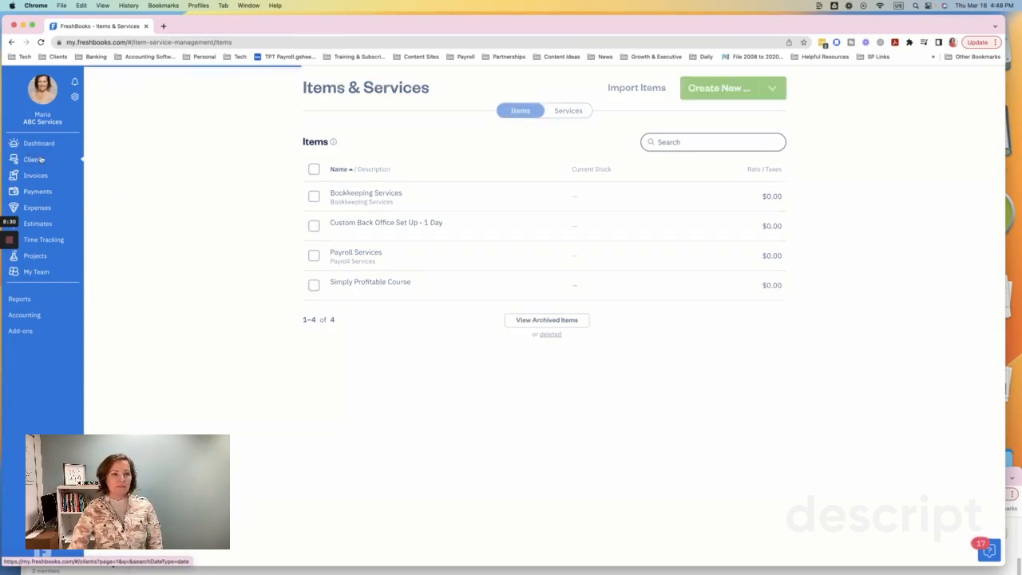
Step: Open XYZ Landscaping Company from the All Clients list to see its $9,500 outstanding revenue
left_click(34, 159)
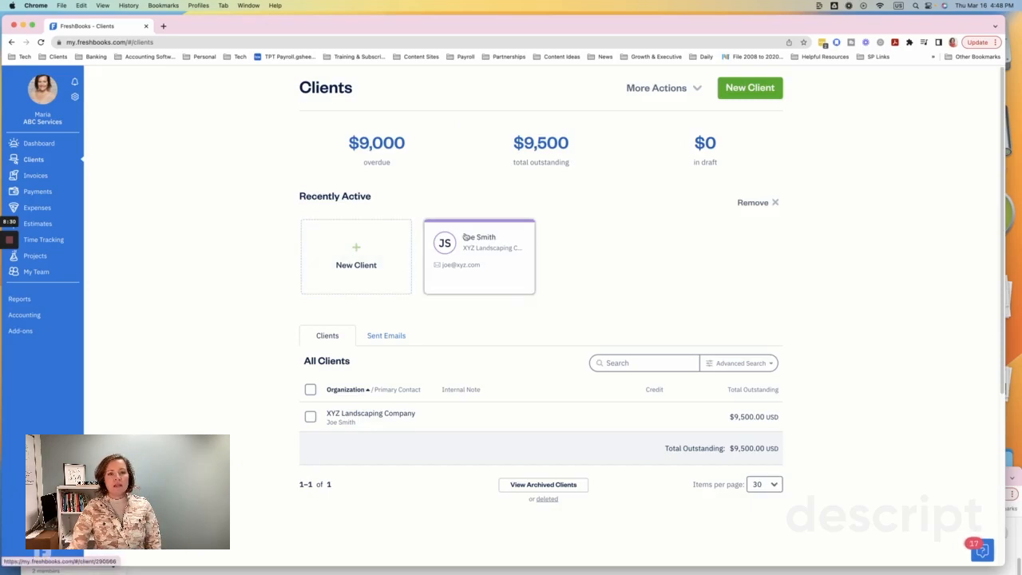
left_click(480, 243)
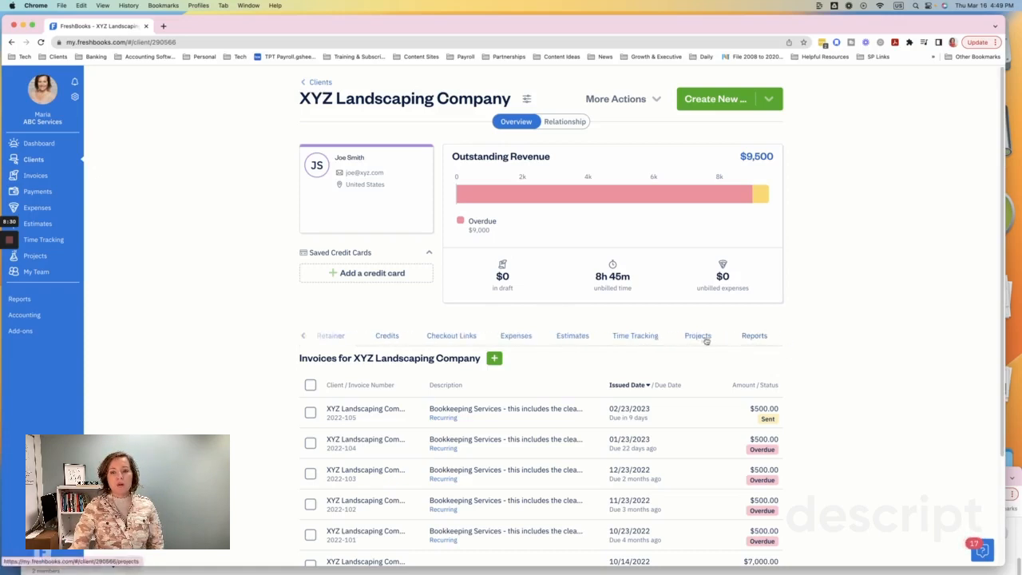
Step: From the client's Projects list, open Memphis Regions Bank with 3h logged against a 15-hour estimate
left_click(697, 335)
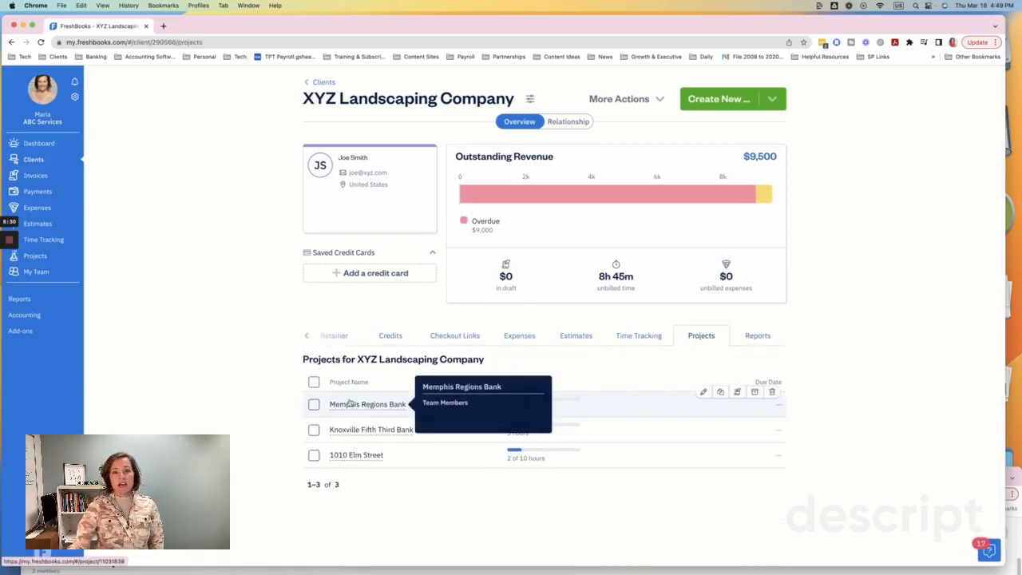
mouse_move(356, 454)
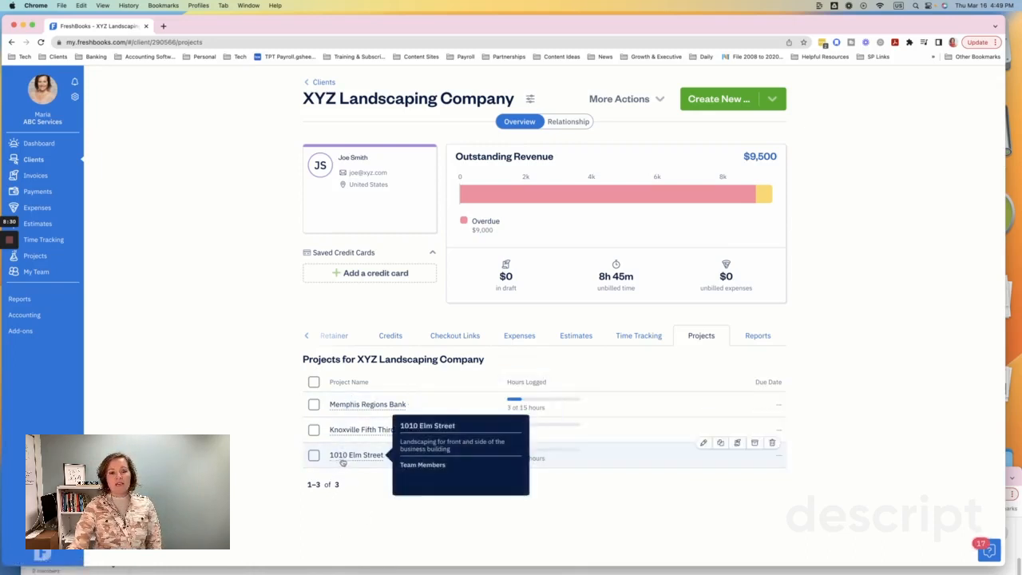
mouse_move(371, 430)
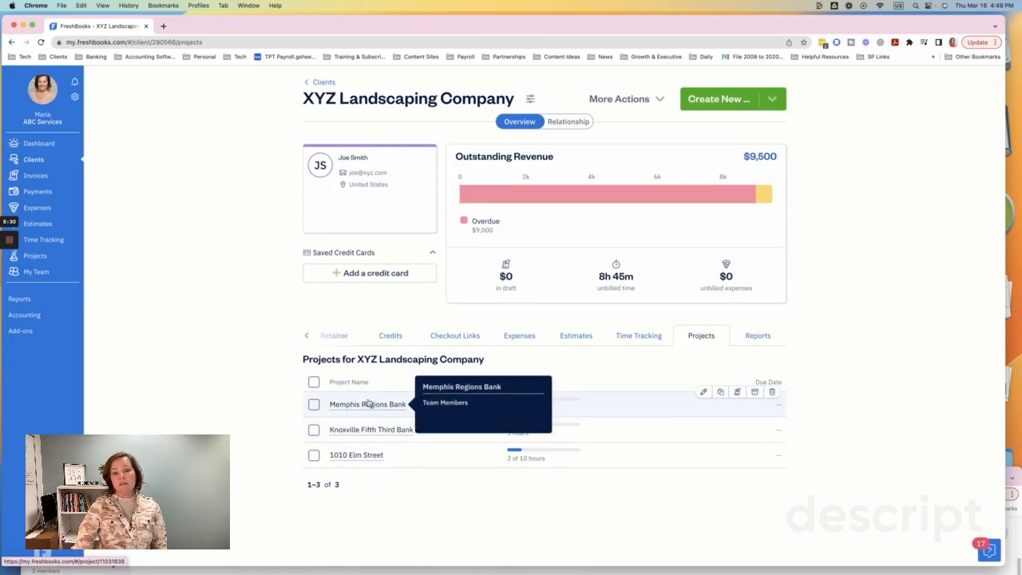
mouse_move(817, 337)
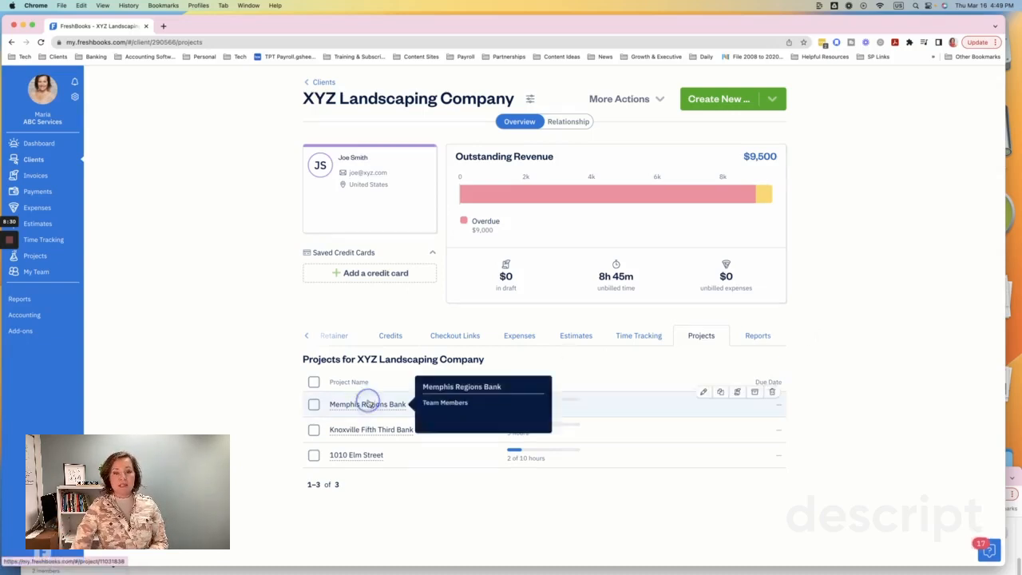
left_click(367, 402)
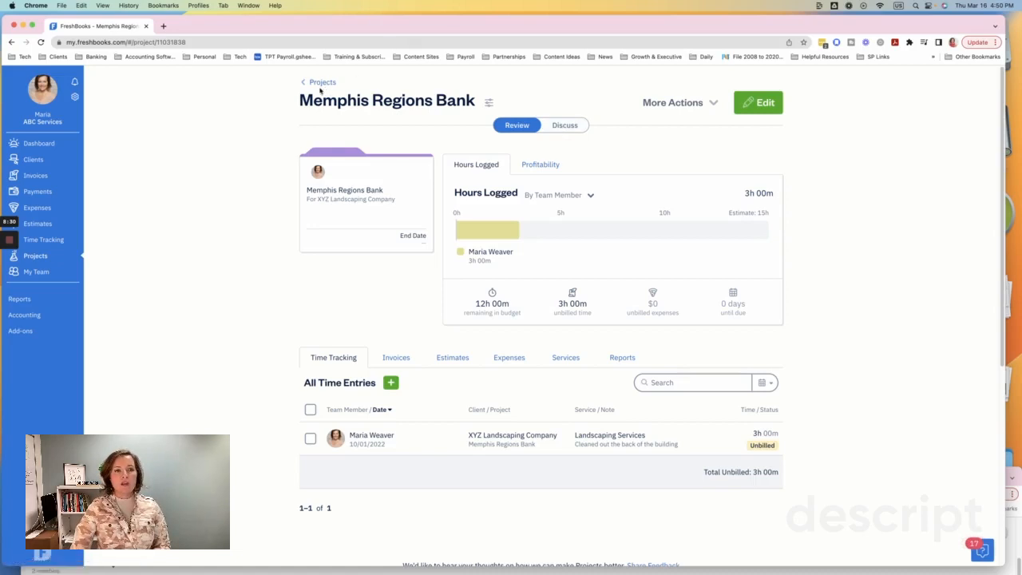
Step: Navigate back from the project to the XYZ Landscaping Company client page
left_click(322, 81)
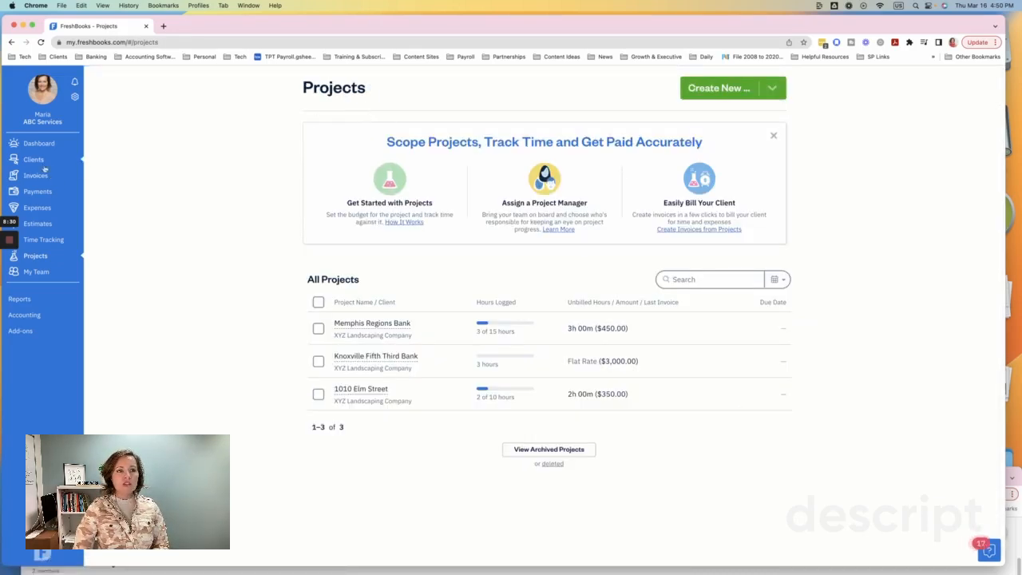
left_click(33, 159)
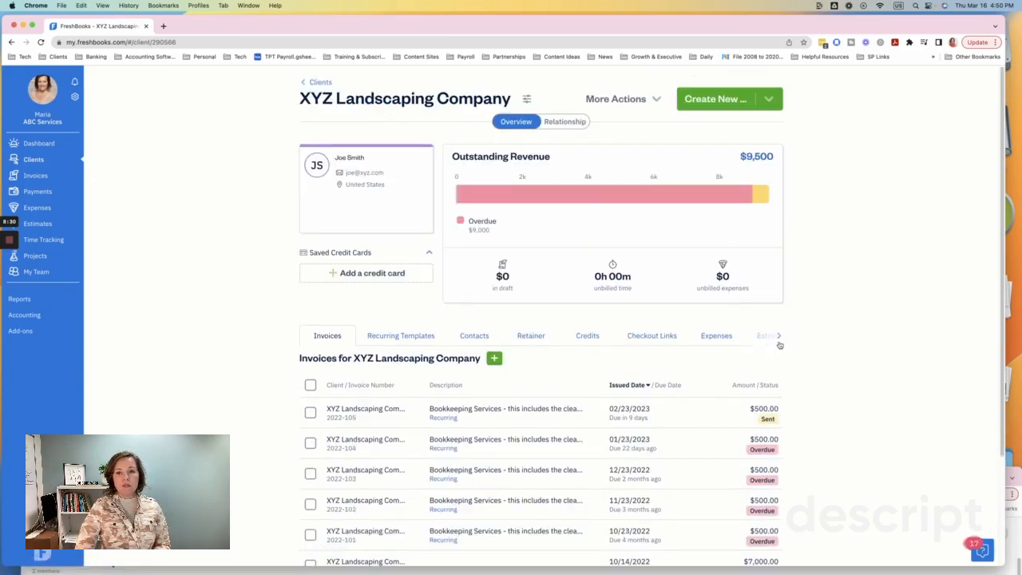
Step: From the client's Projects list, create a blank New Project for XYZ Landscaping Company
left_click(701, 336)
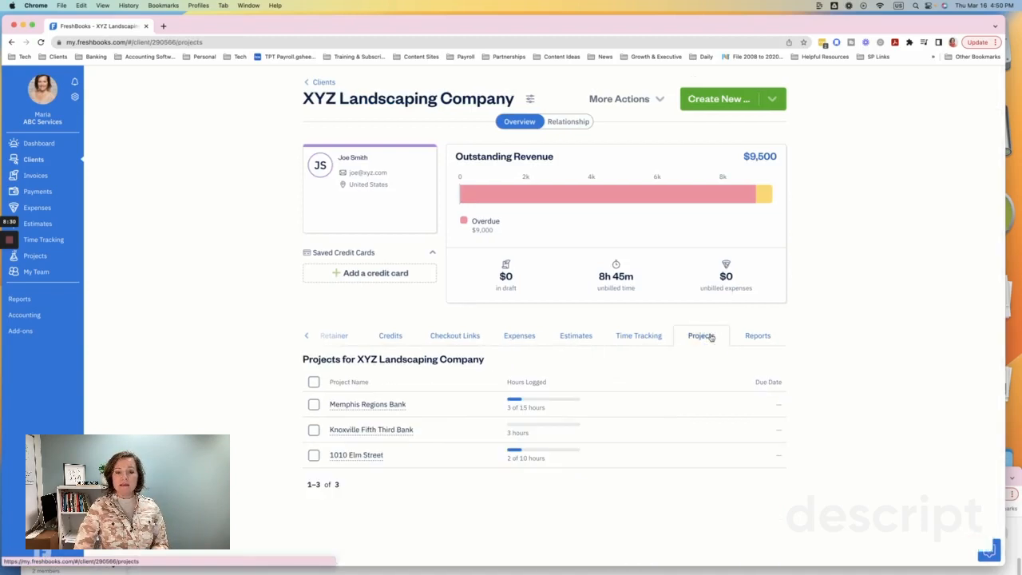
left_click(773, 99)
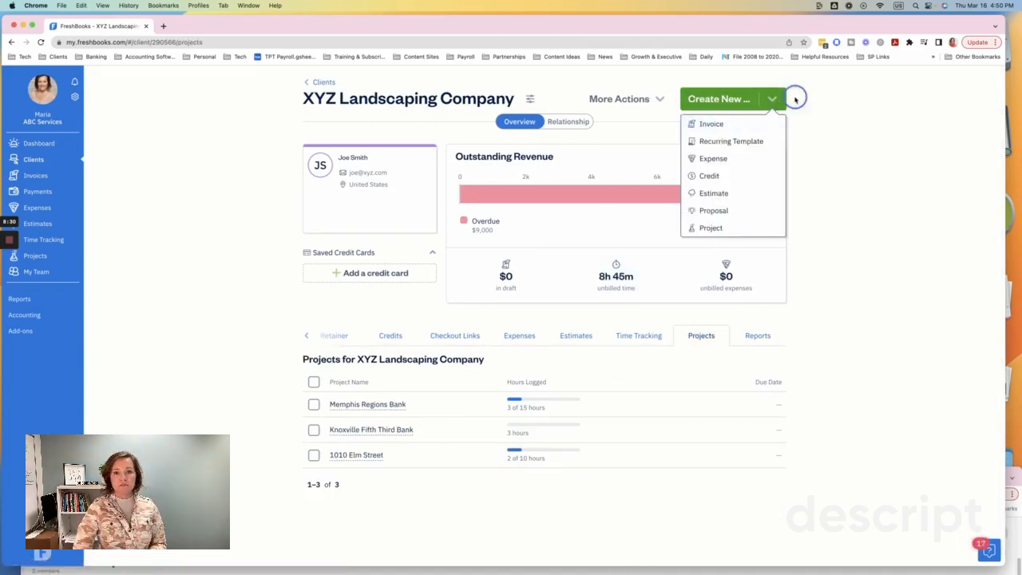
mouse_move(709, 226)
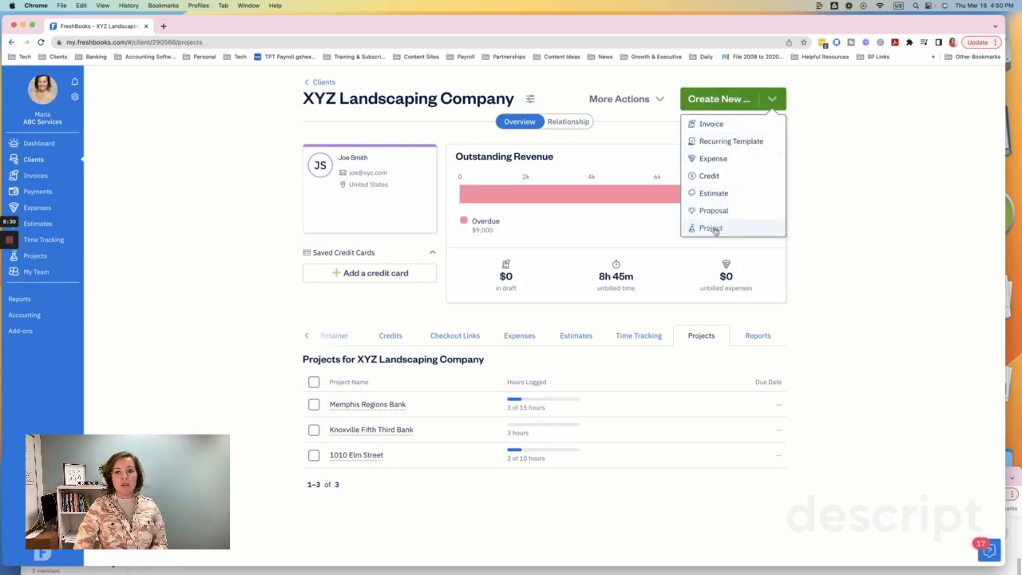
left_click(709, 226)
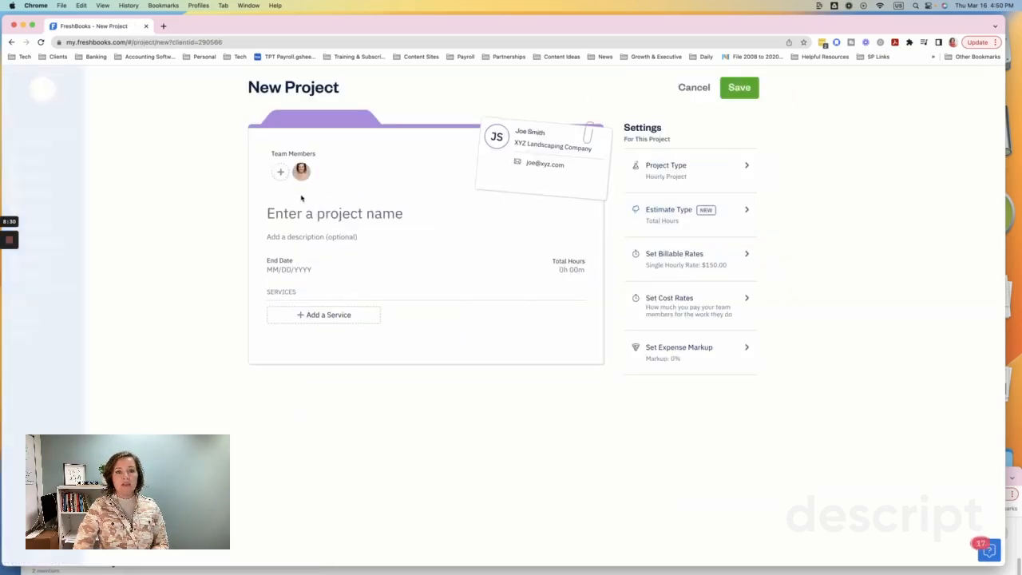